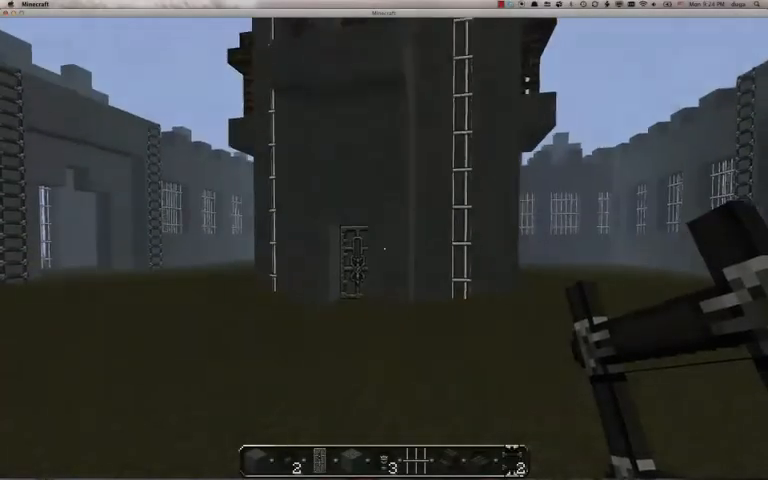
mouse_move(384, 240)
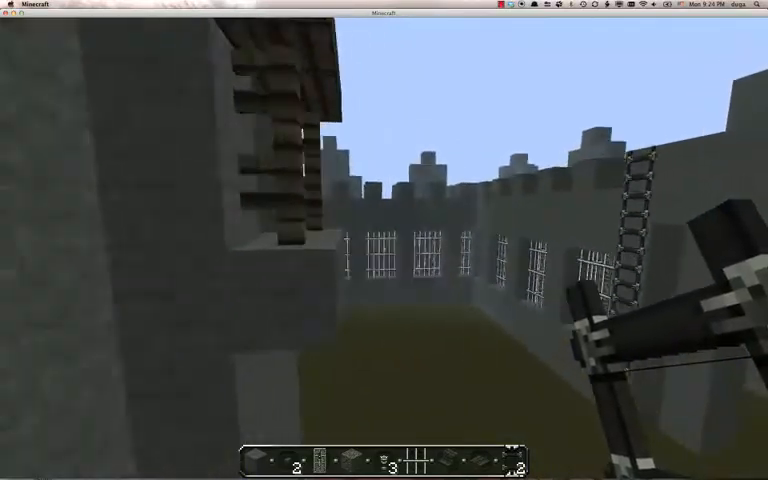
mouse_move(384, 240)
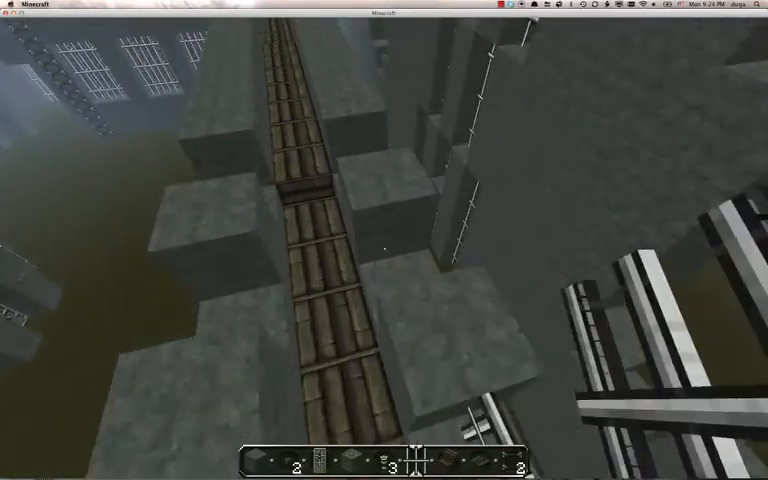
mouse_move(384, 240)
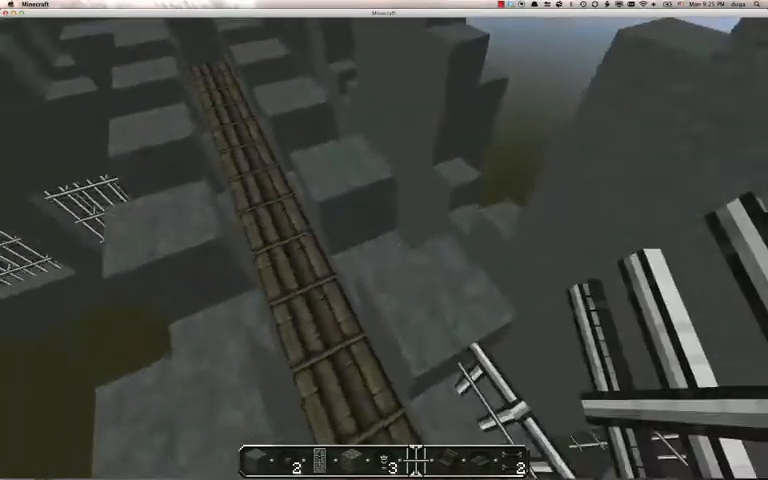
mouse_move(384, 240)
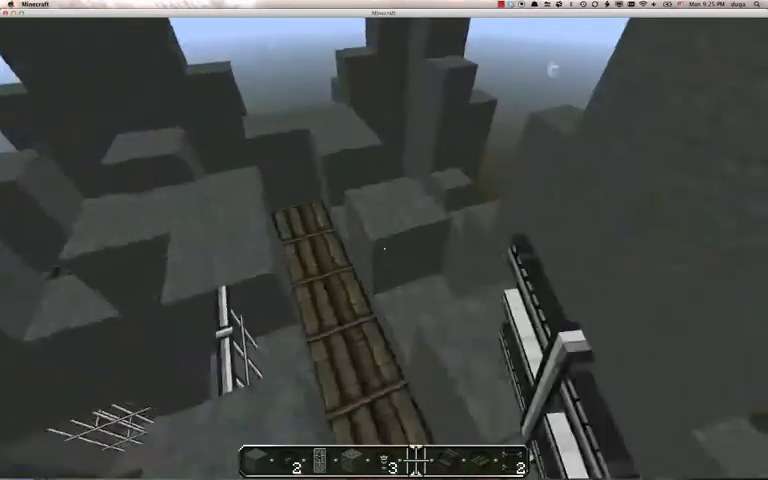
mouse_move(384, 240)
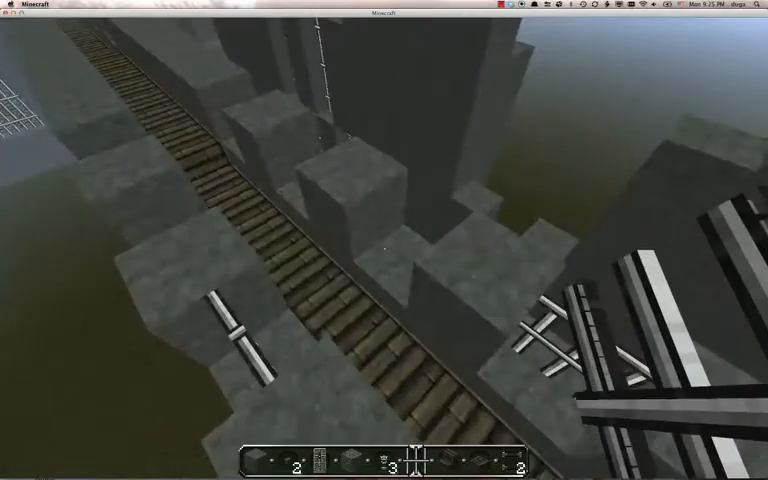
mouse_move(384, 240)
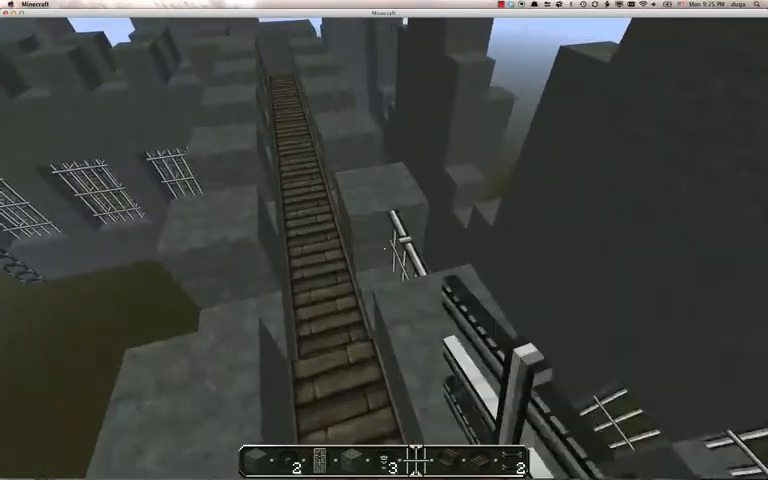
mouse_move(384, 240)
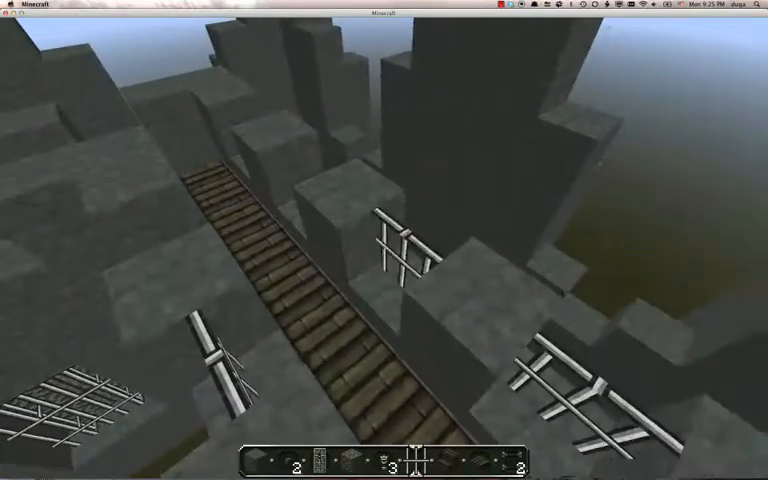
mouse_move(384, 240)
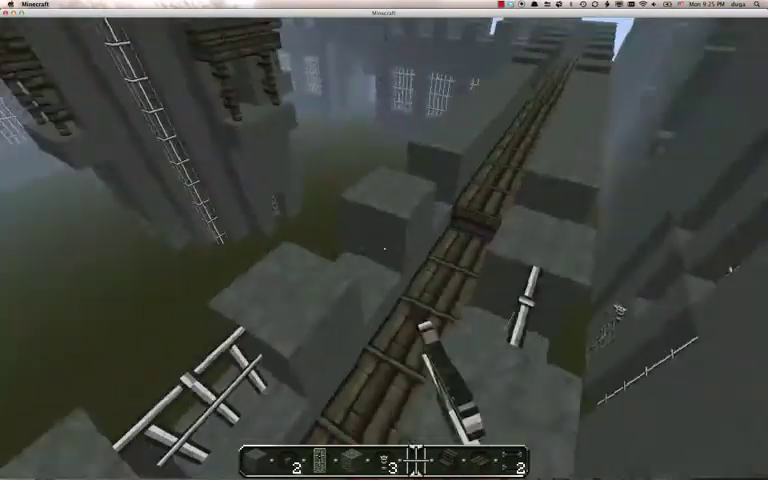
mouse_move(384, 240)
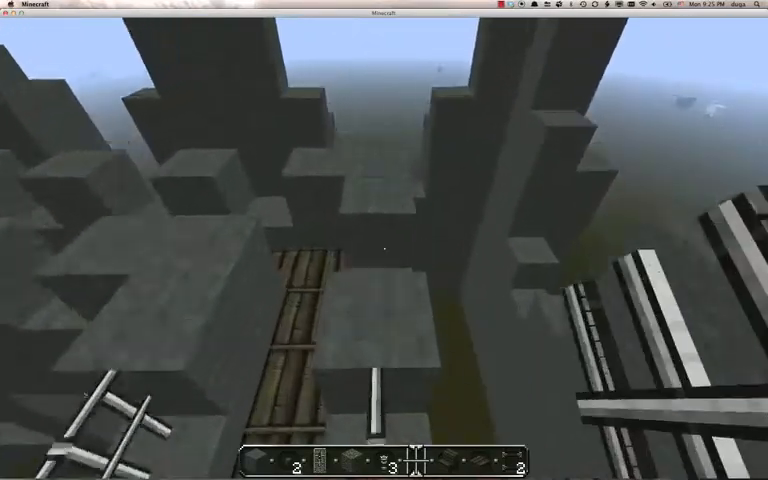
mouse_move(384, 240)
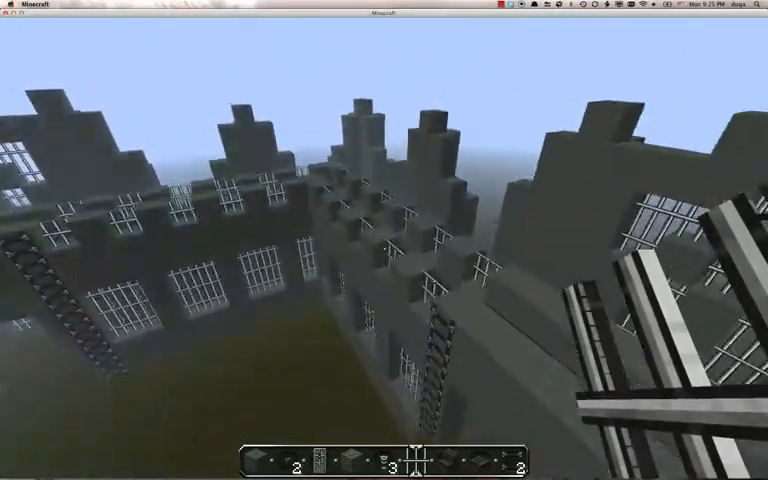
mouse_move(384, 240)
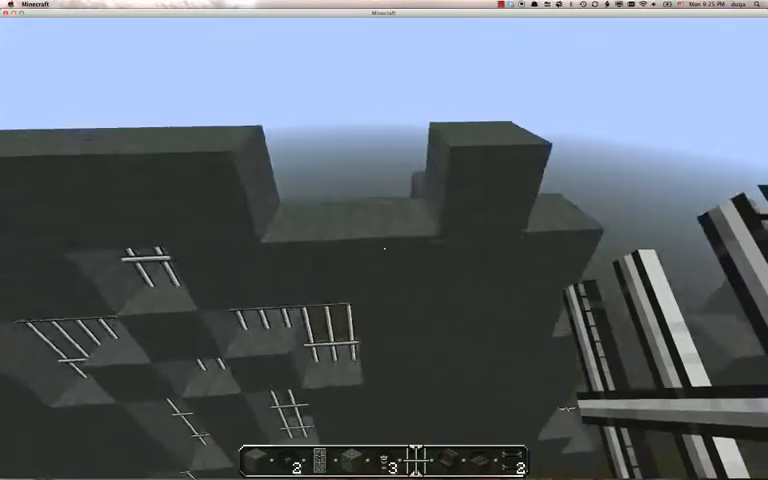
mouse_move(384, 245)
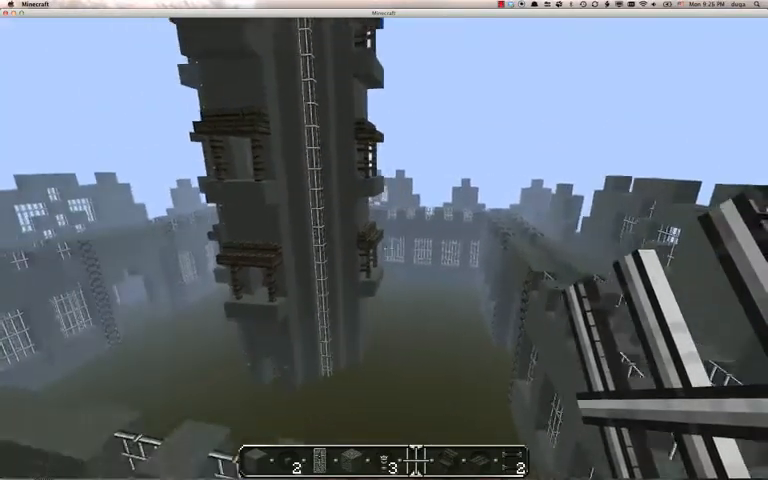
mouse_move(384, 240)
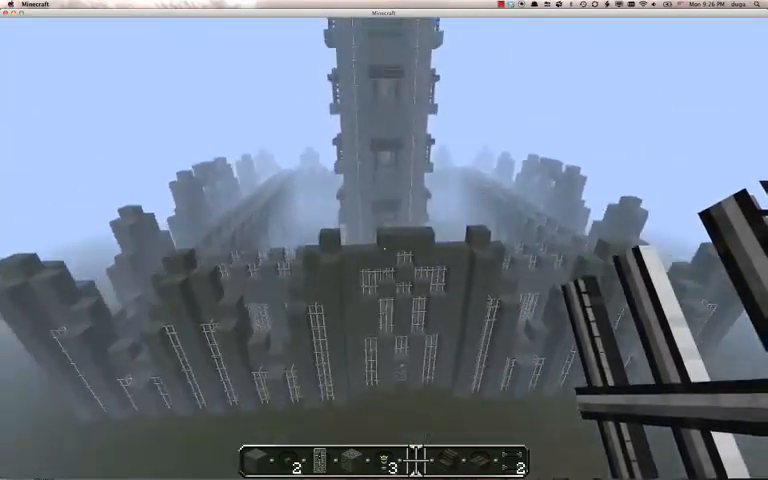
mouse_move(384, 240)
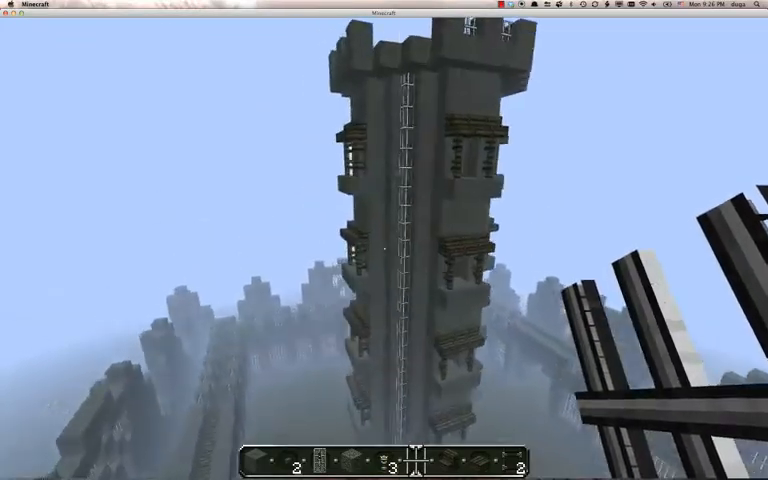
mouse_move(384, 240)
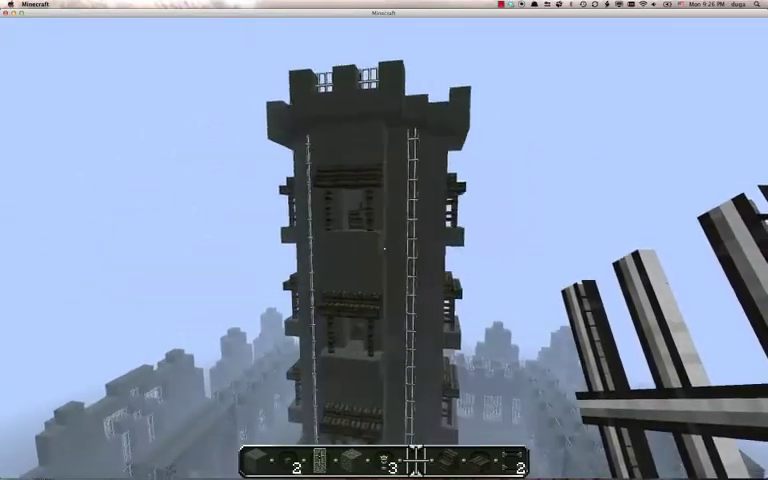
mouse_move(384, 240)
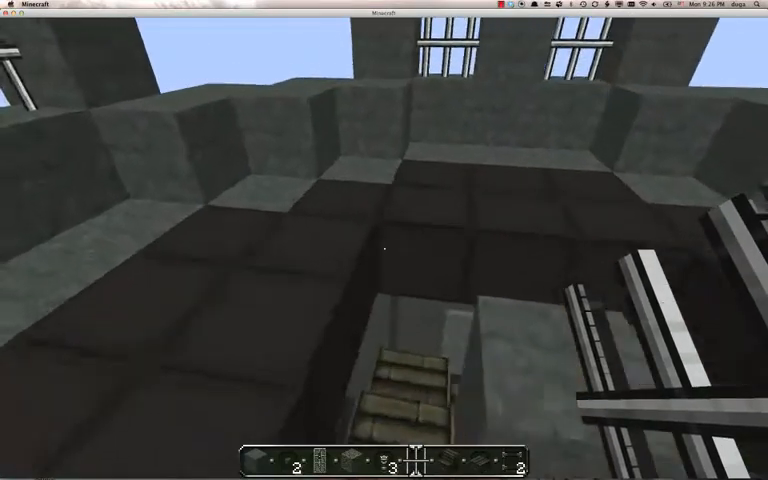
mouse_move(384, 248)
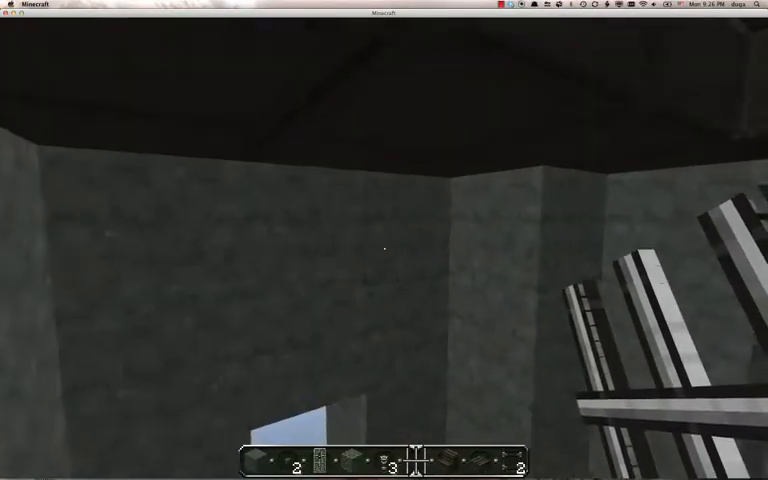
mouse_move(384, 245)
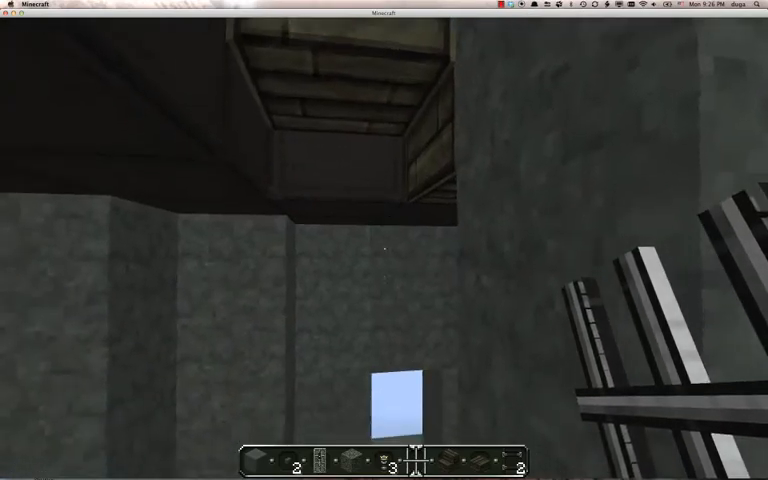
mouse_move(384, 240)
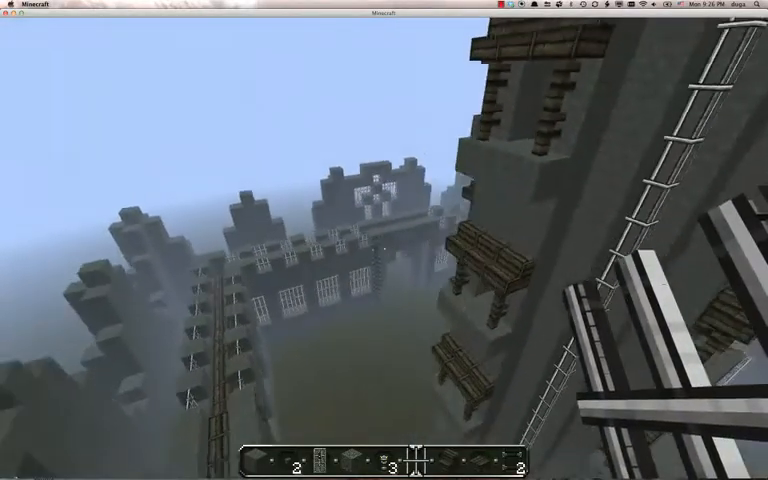
mouse_move(384, 240)
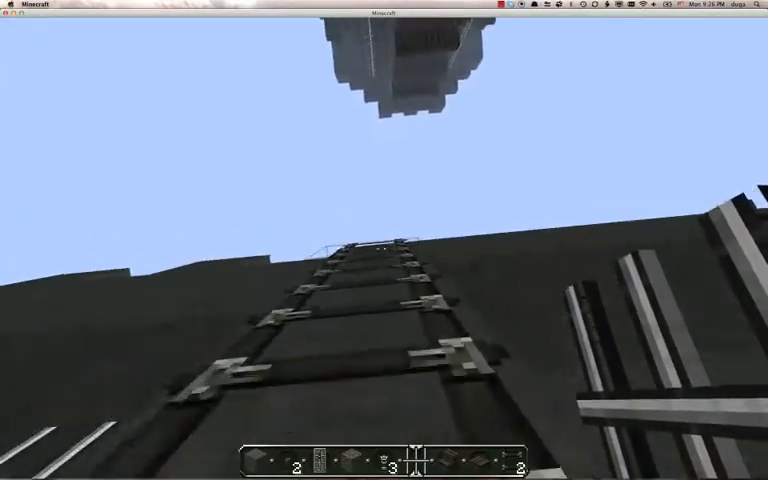
mouse_move(384, 240)
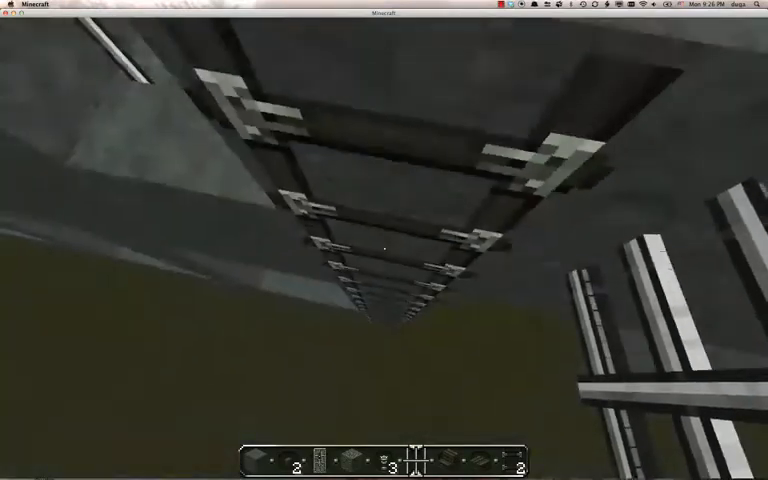
mouse_move(384, 240)
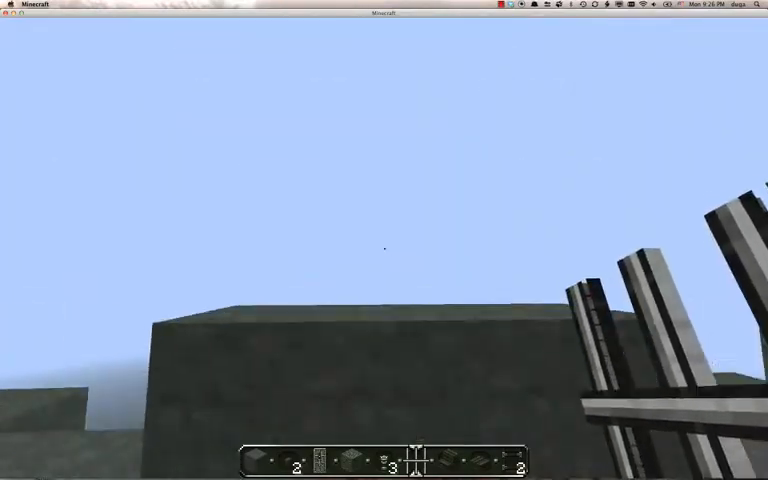
mouse_move(384, 240)
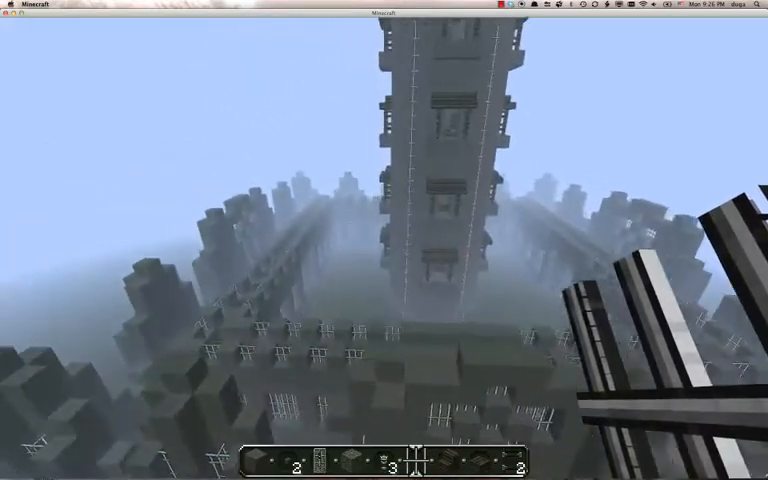
mouse_move(384, 240)
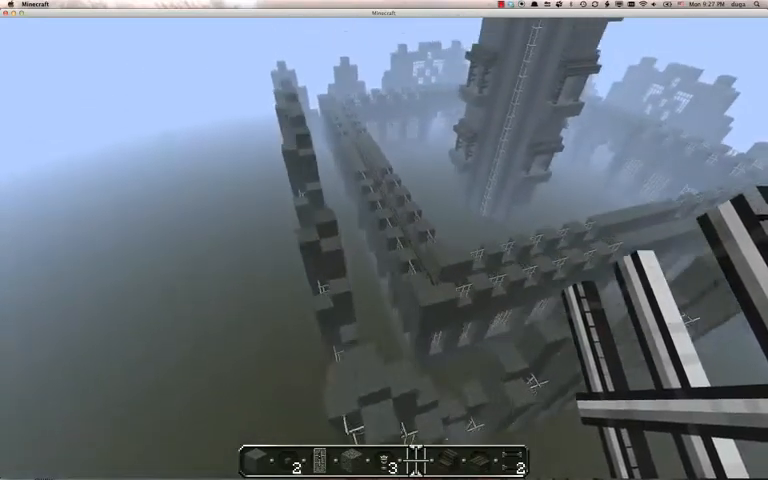
mouse_move(384, 240)
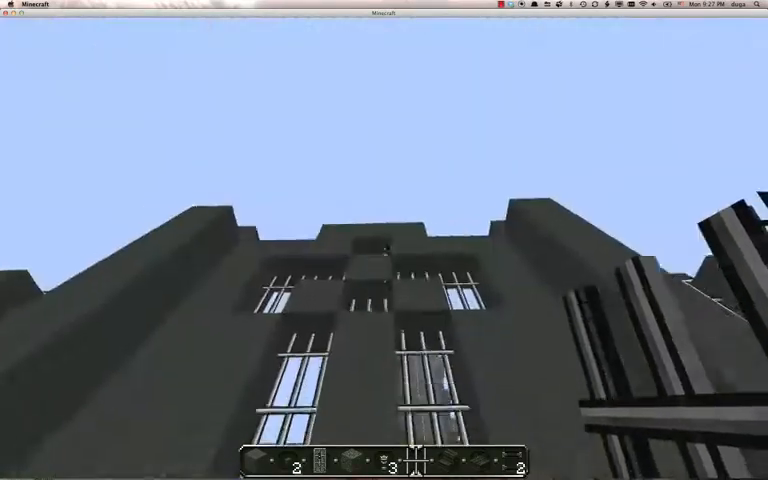
mouse_move(384, 240)
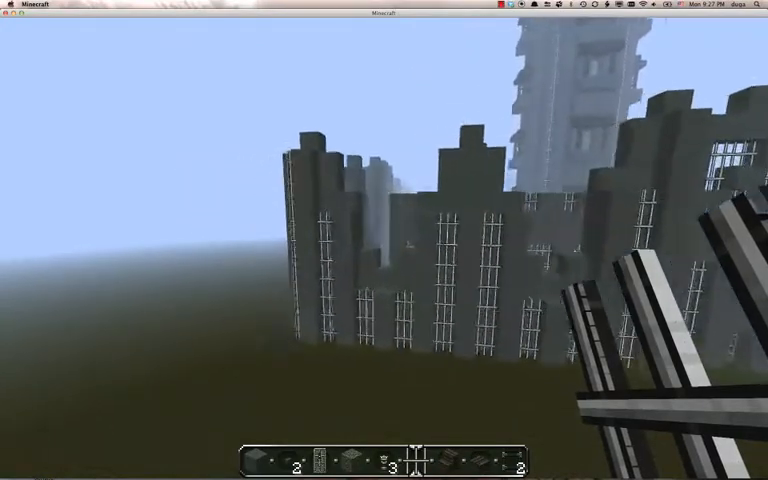
mouse_move(400, 240)
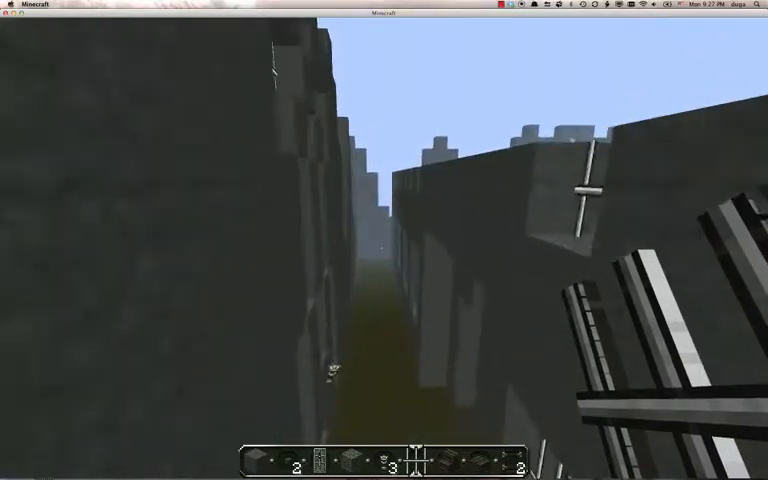
mouse_move(384, 240)
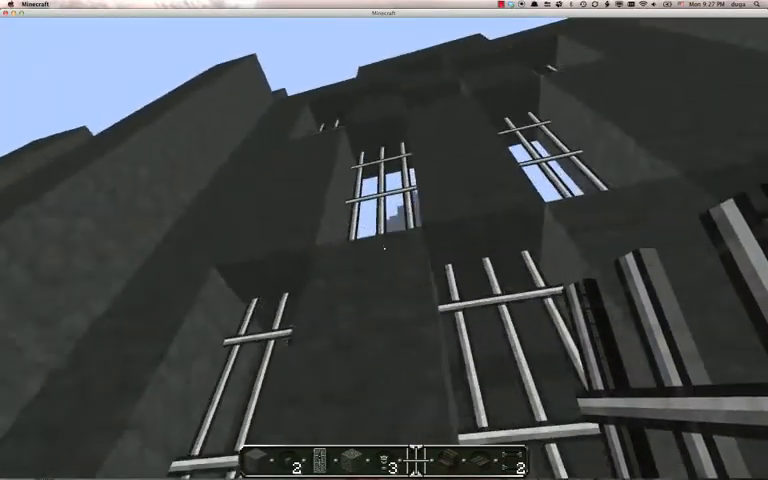
mouse_move(384, 240)
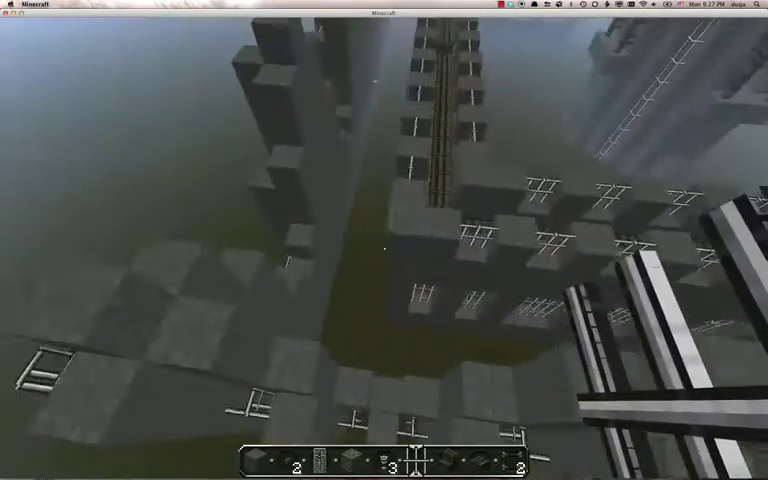
mouse_move(384, 245)
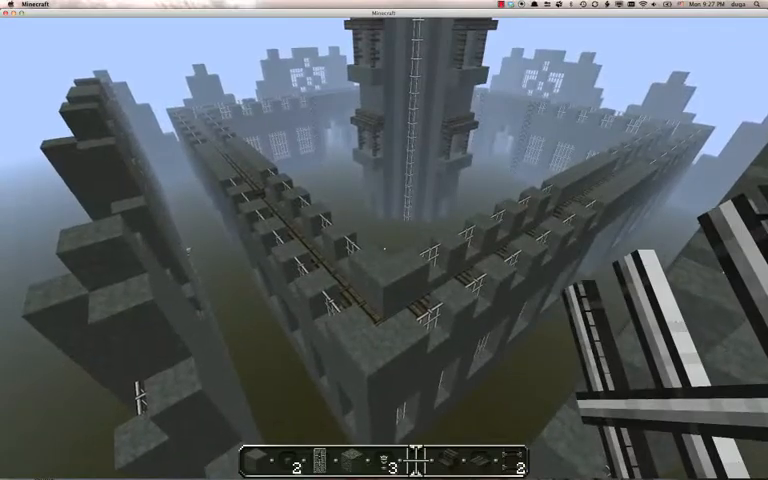
mouse_move(384, 240)
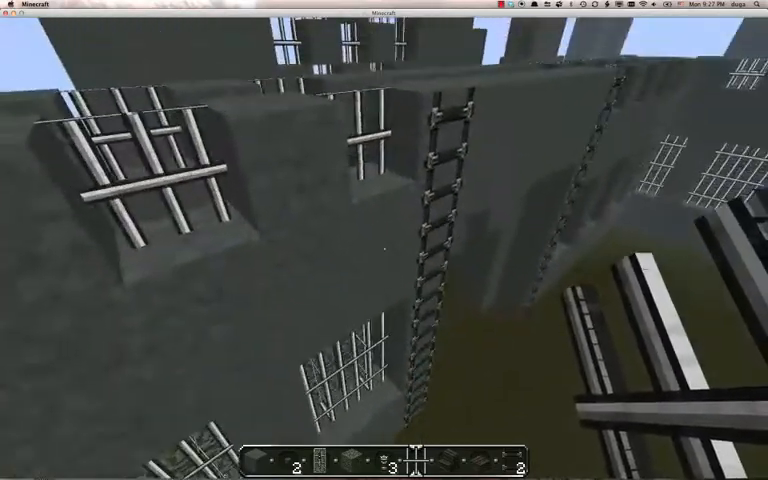
mouse_move(384, 240)
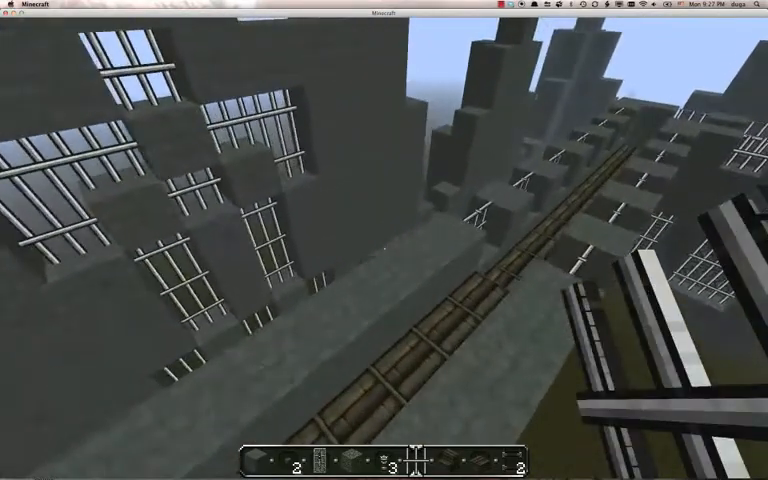
mouse_move(384, 240)
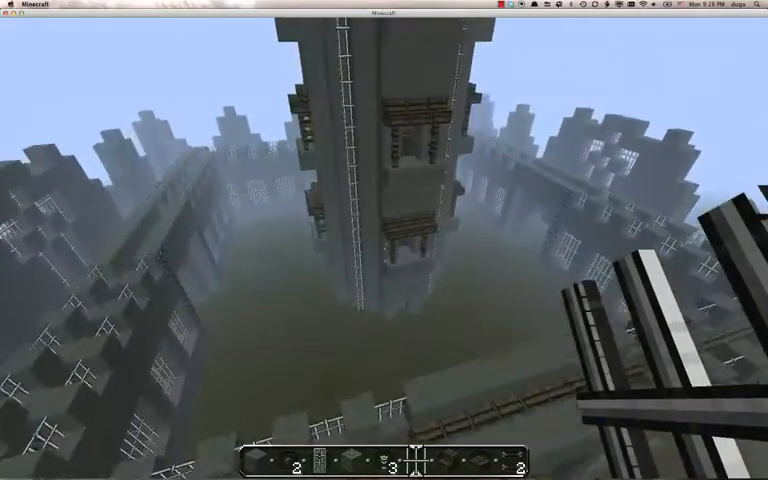
mouse_move(384, 240)
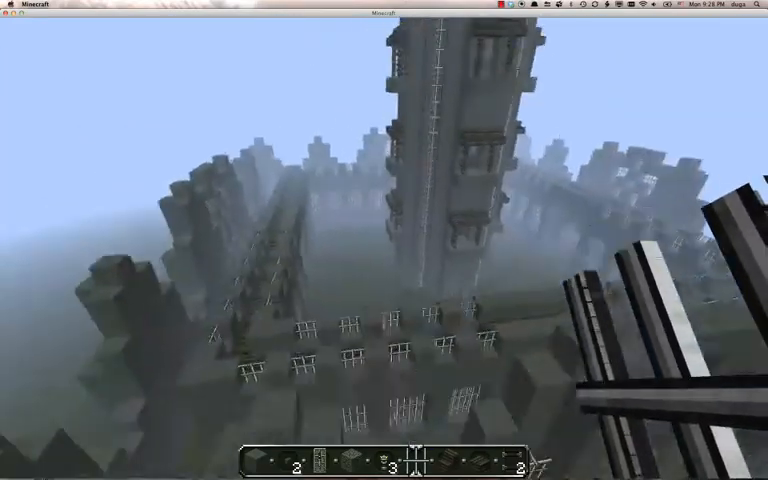
mouse_move(384, 240)
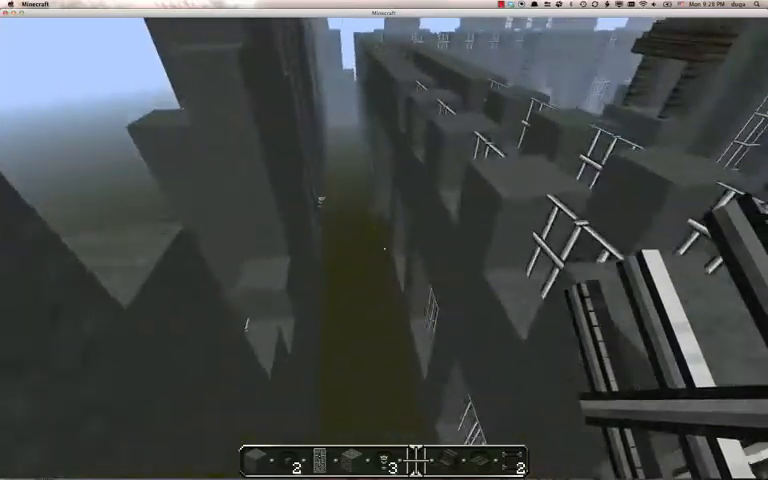
mouse_move(384, 240)
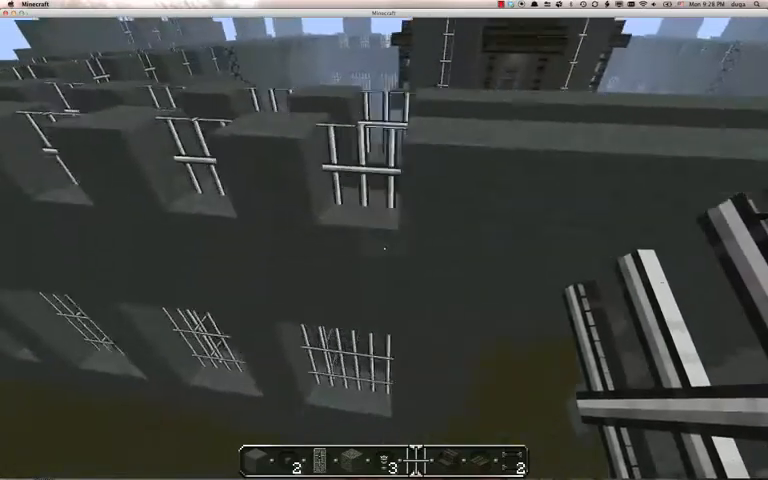
mouse_move(384, 240)
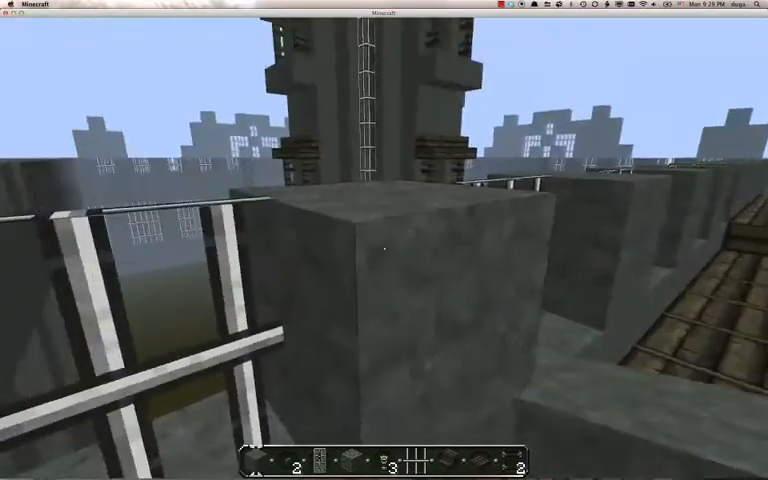
mouse_move(384, 240)
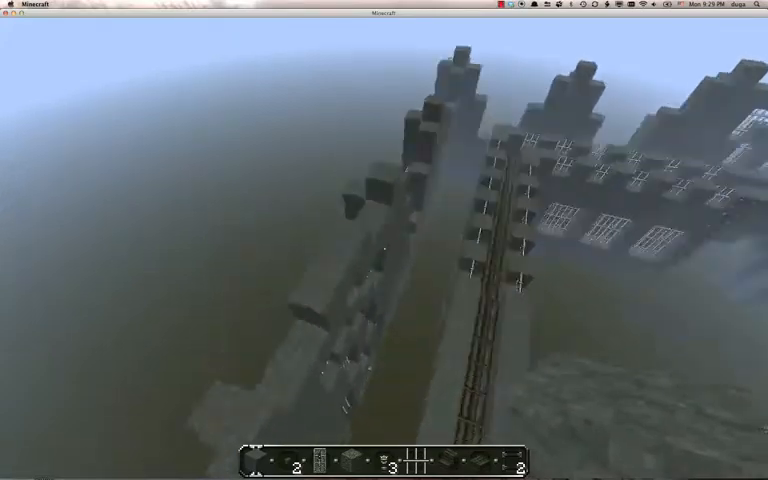
mouse_move(384, 240)
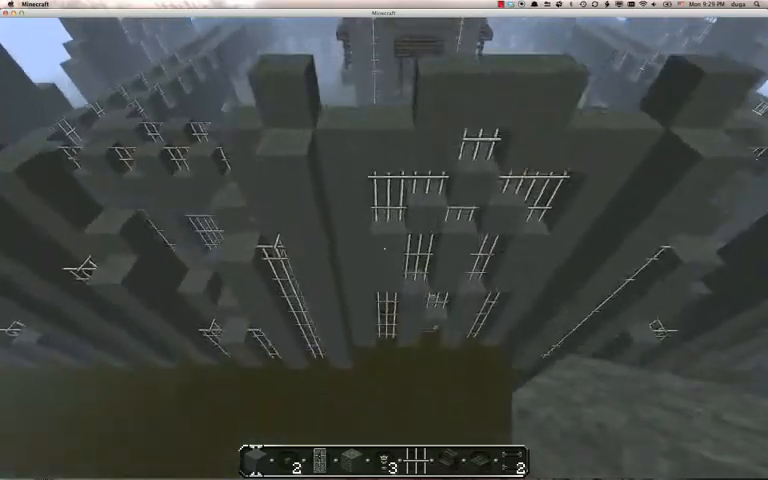
mouse_move(384, 240)
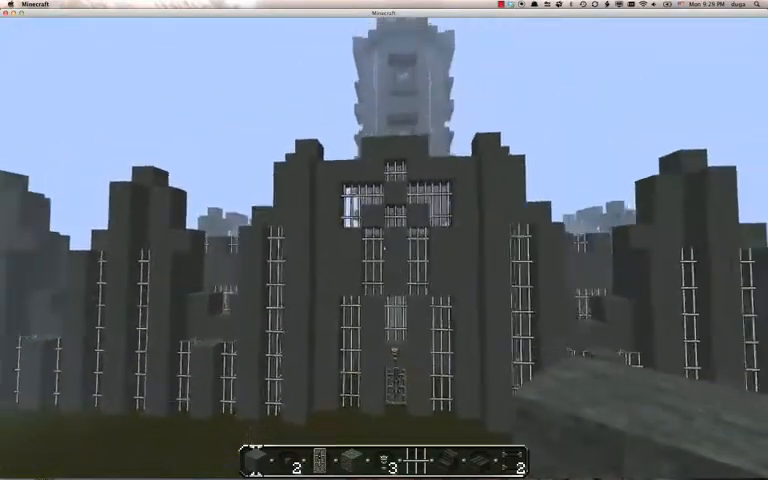
mouse_move(384, 240)
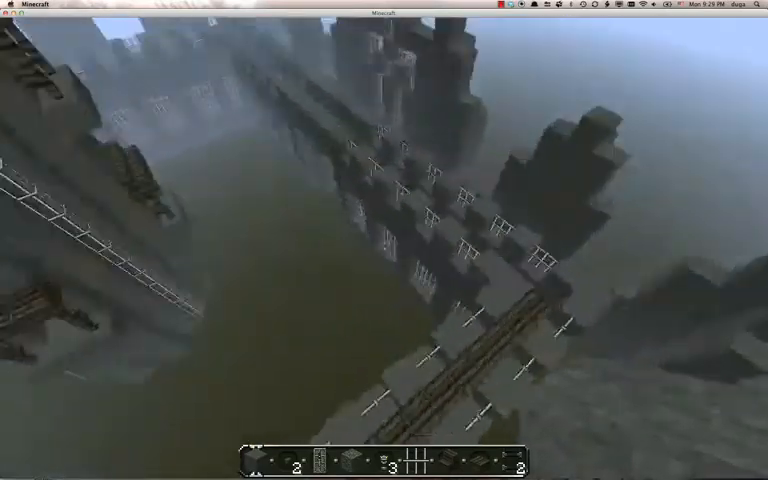
mouse_move(384, 240)
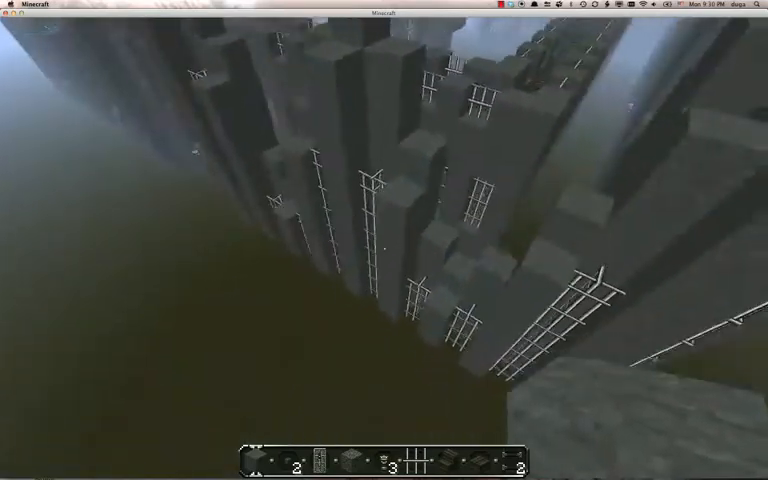
mouse_move(384, 240)
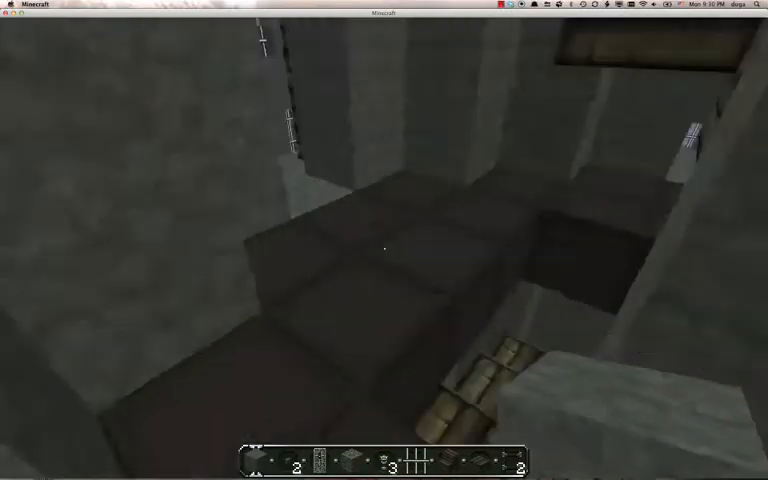
key(e)
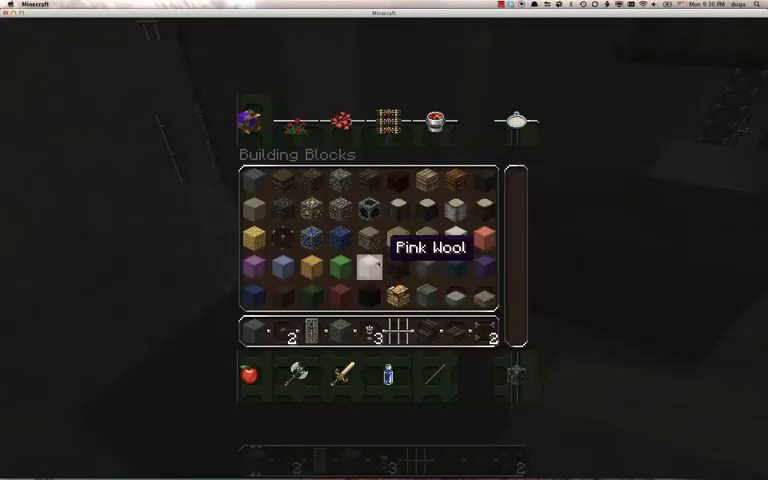
mouse_move(281, 268)
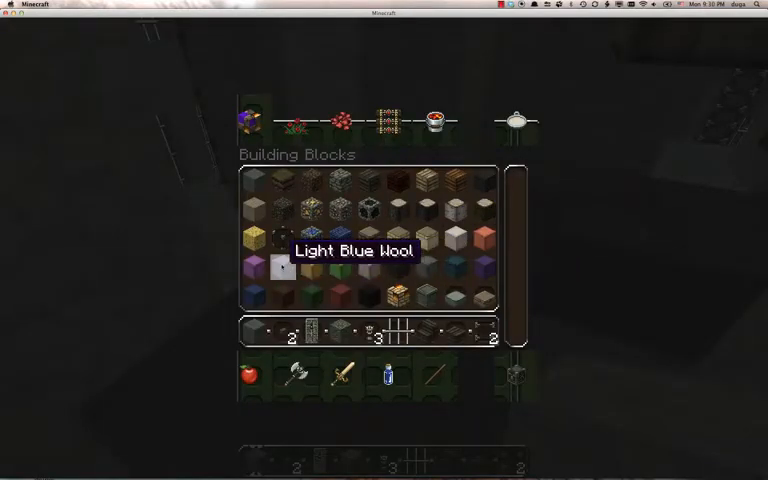
mouse_move(448, 272)
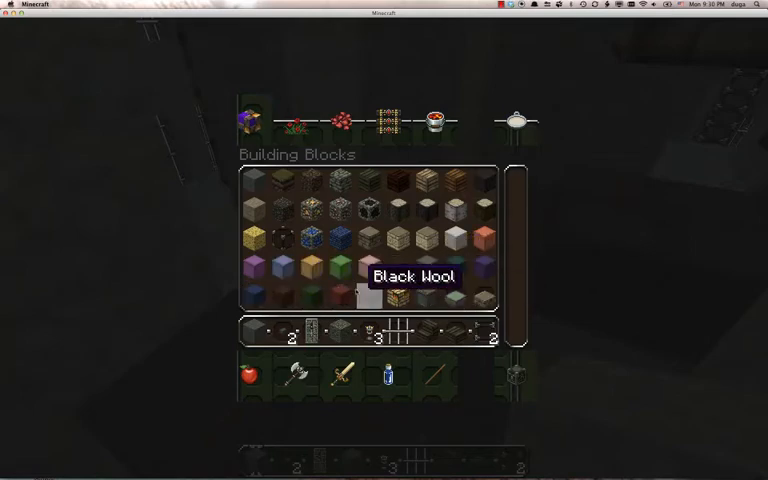
key(escape)
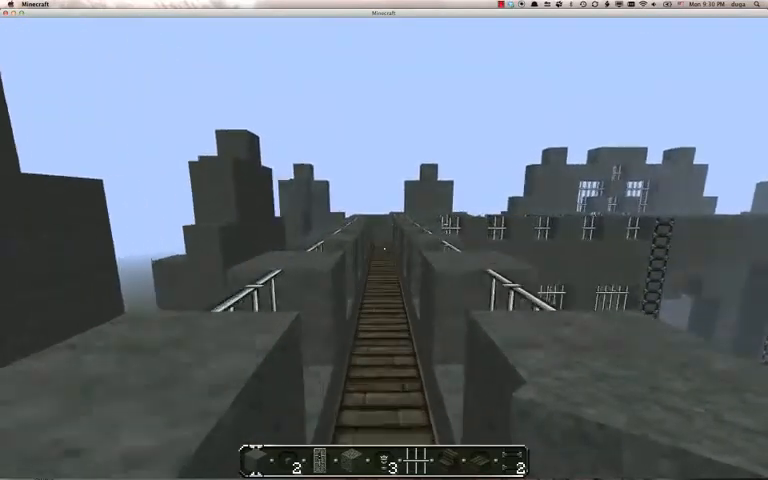
mouse_move(384, 240)
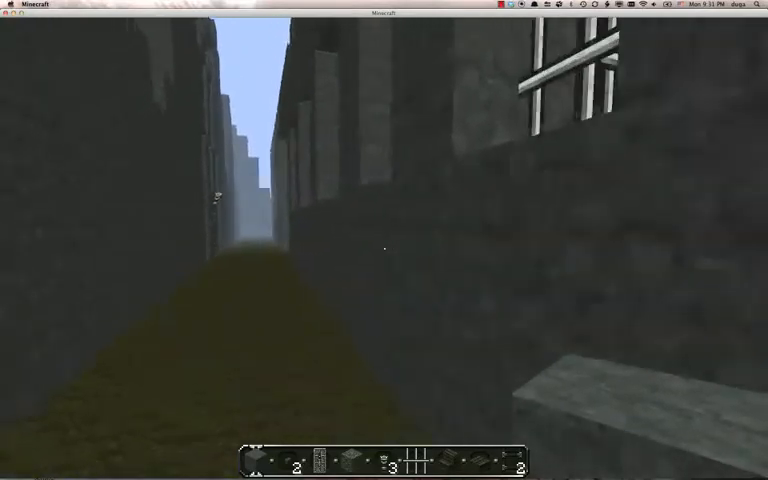
mouse_move(384, 240)
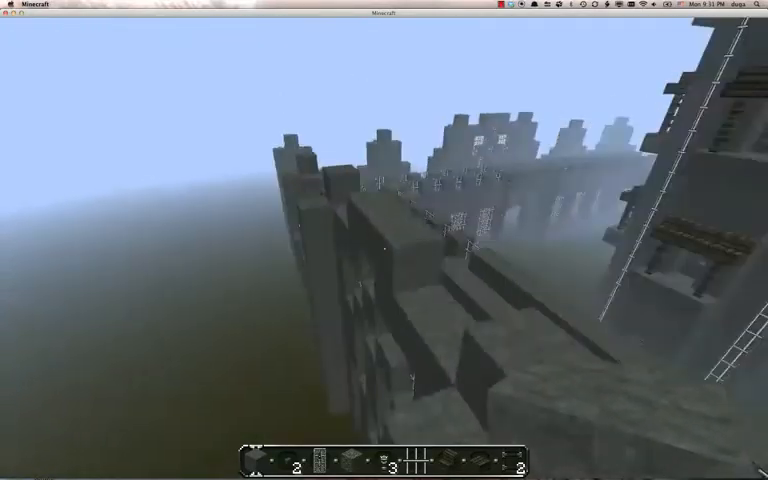
mouse_move(384, 240)
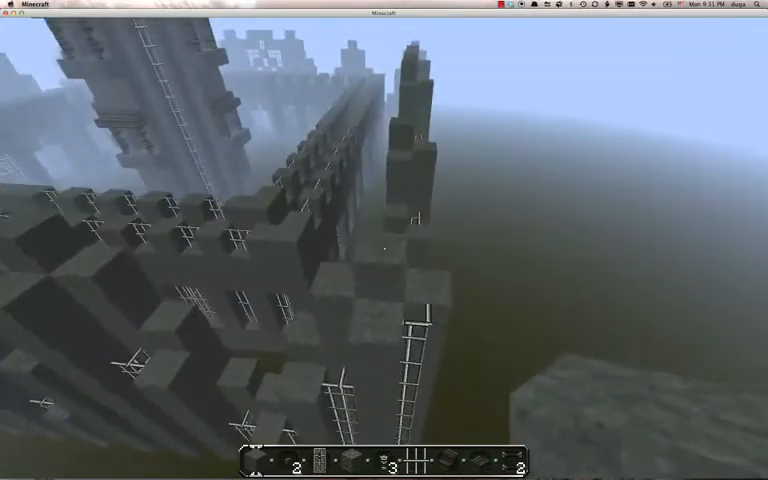
mouse_move(384, 240)
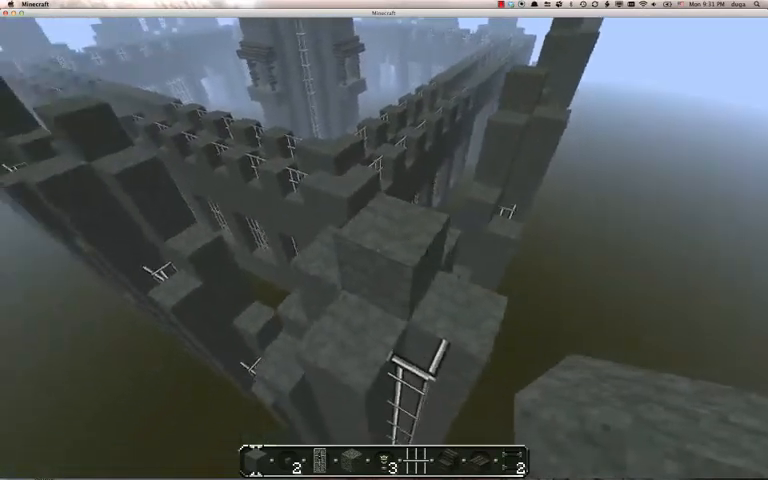
mouse_move(384, 240)
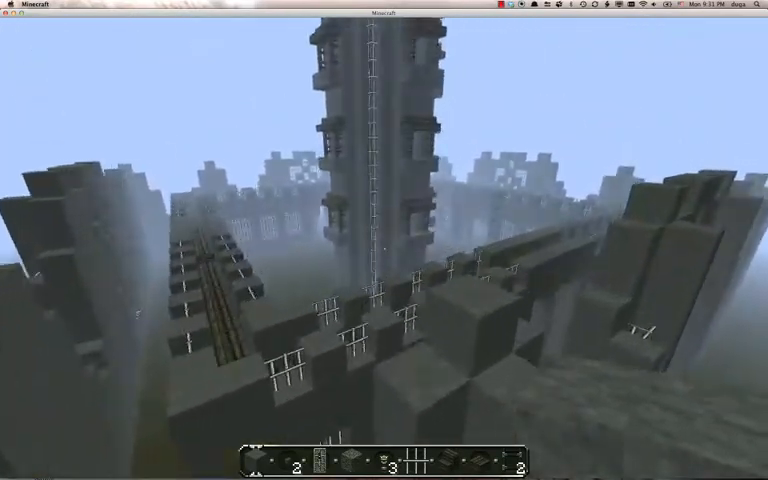
mouse_move(384, 240)
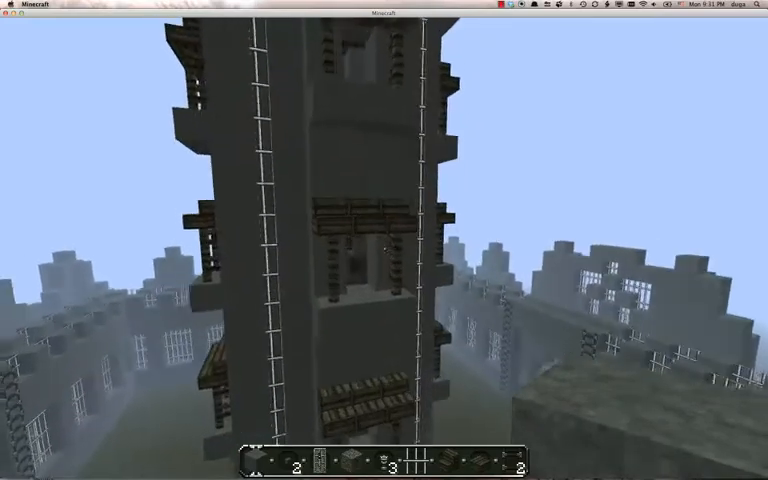
mouse_move(384, 240)
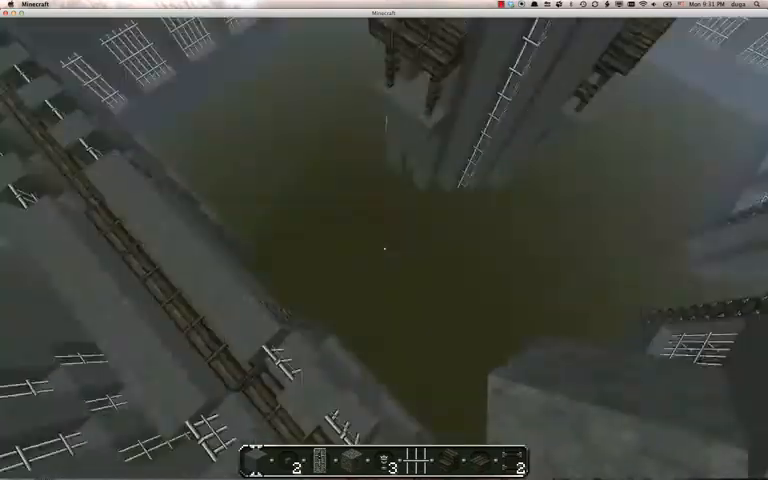
mouse_move(384, 240)
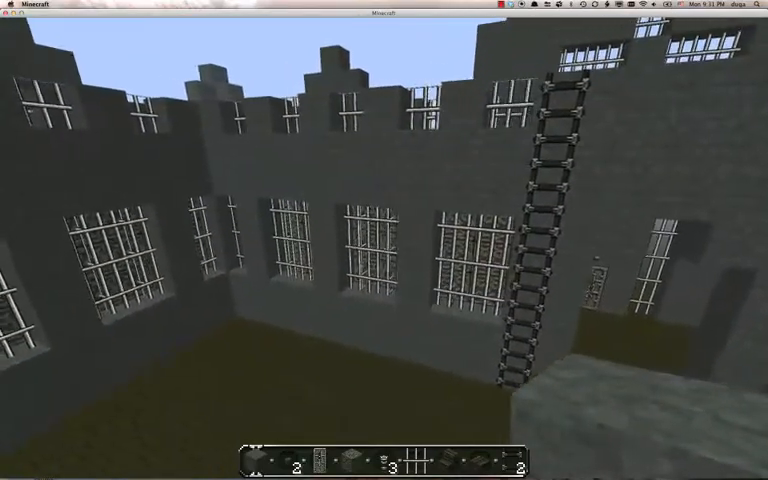
mouse_move(384, 200)
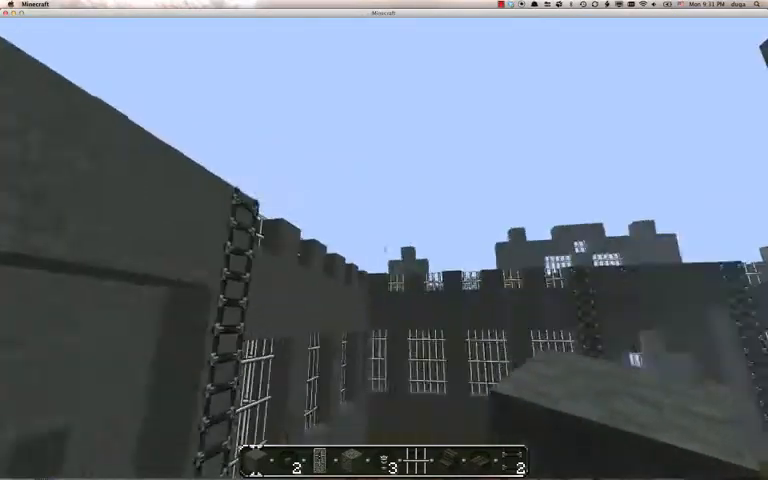
mouse_move(384, 240)
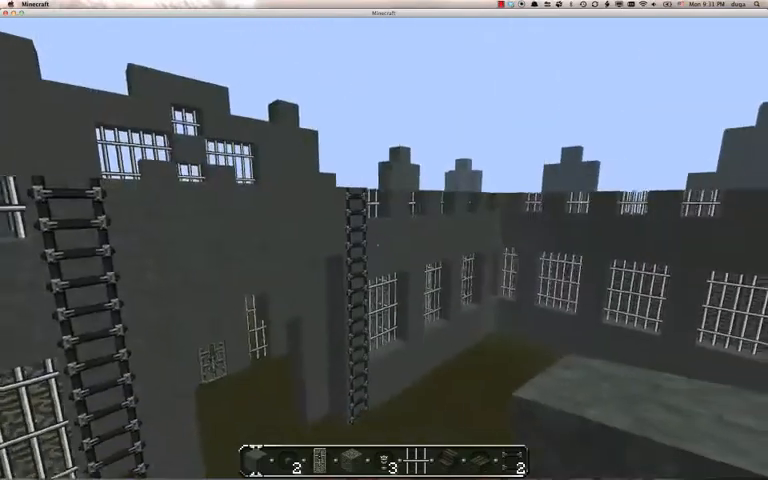
mouse_move(384, 240)
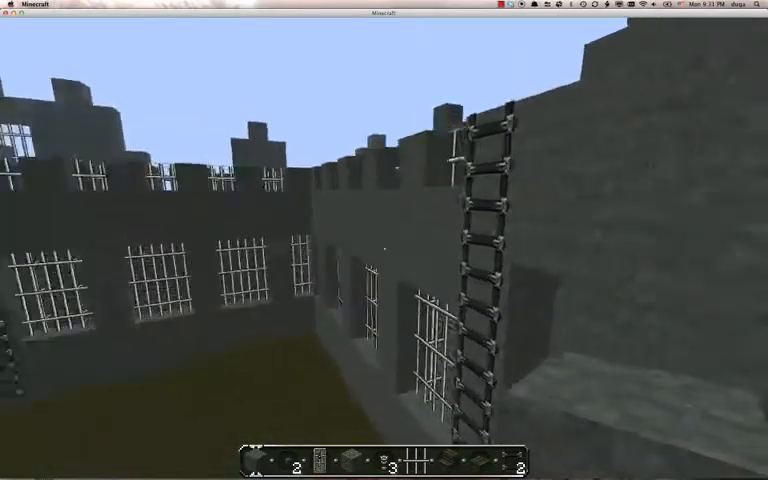
mouse_move(384, 240)
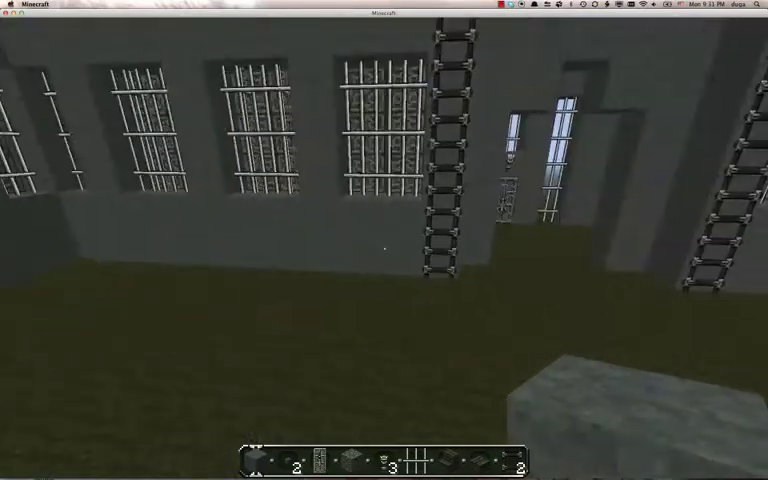
mouse_move(384, 250)
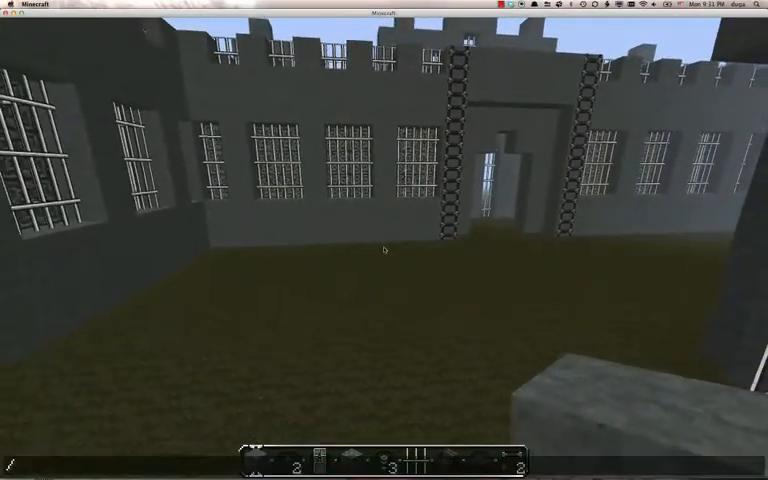
Set the world time to 18000 for night and explore the tower's wooden stairs.
text(/time set 1)
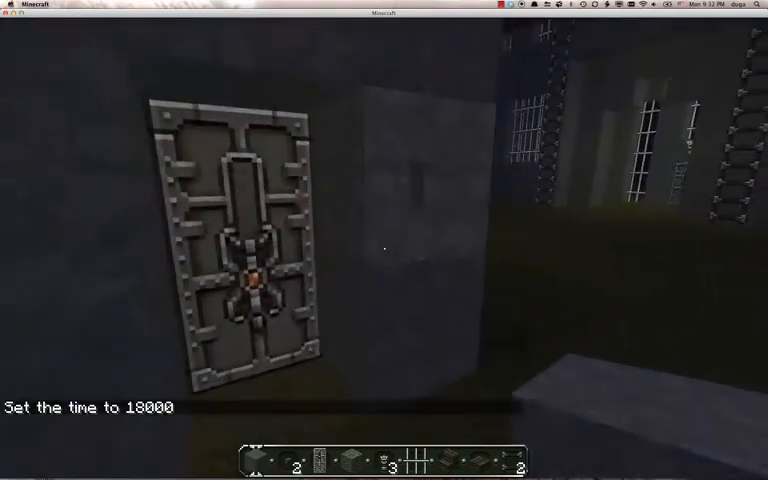
mouse_move(384, 240)
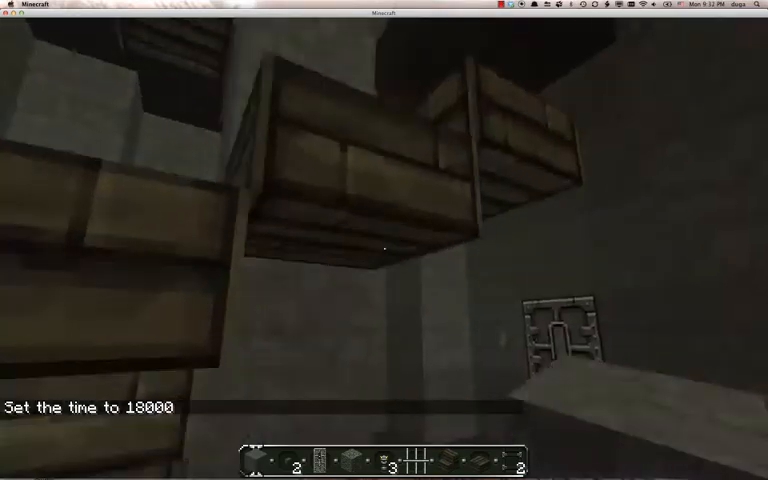
mouse_move(384, 240)
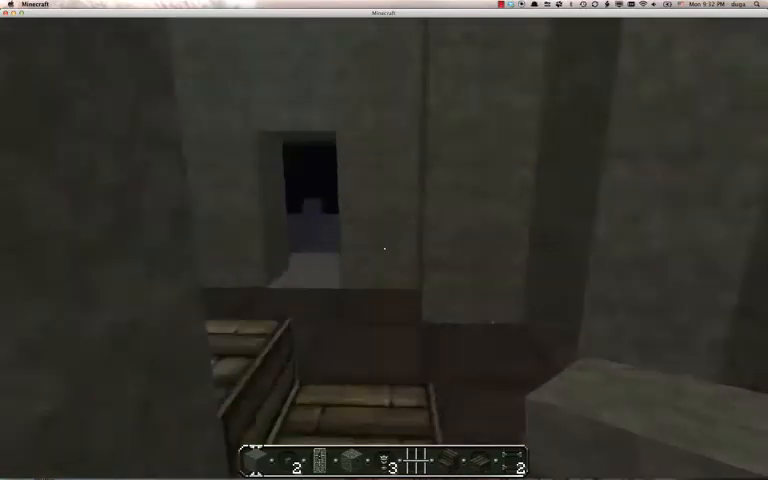
mouse_move(384, 240)
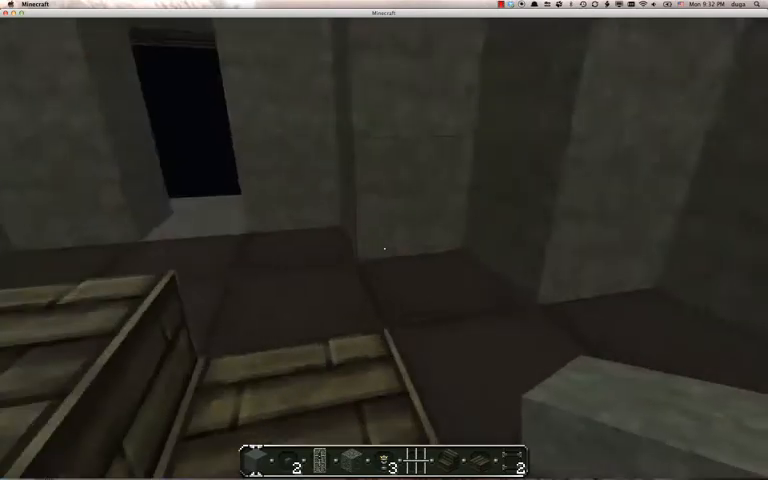
mouse_move(384, 240)
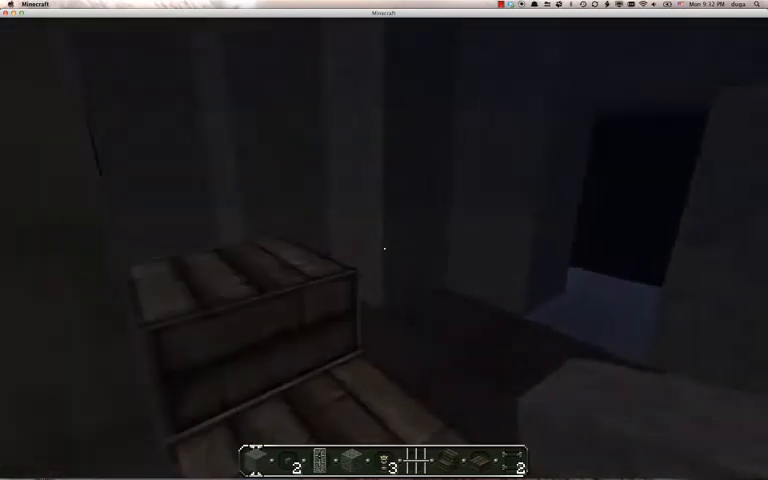
mouse_move(384, 247)
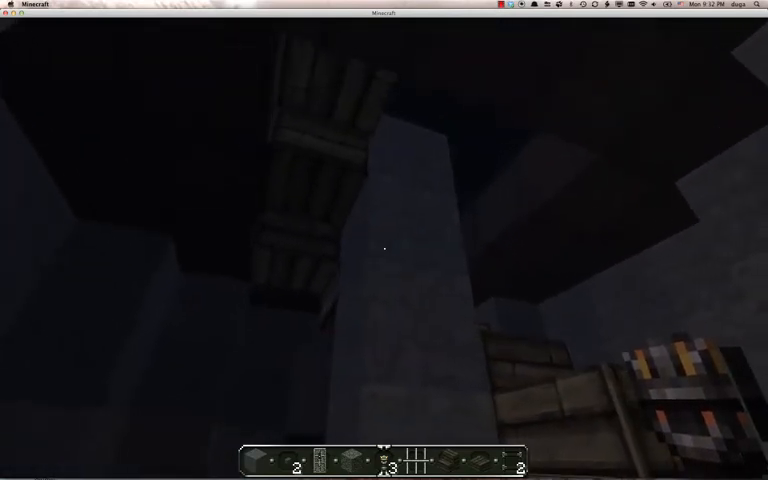
mouse_move(384, 245)
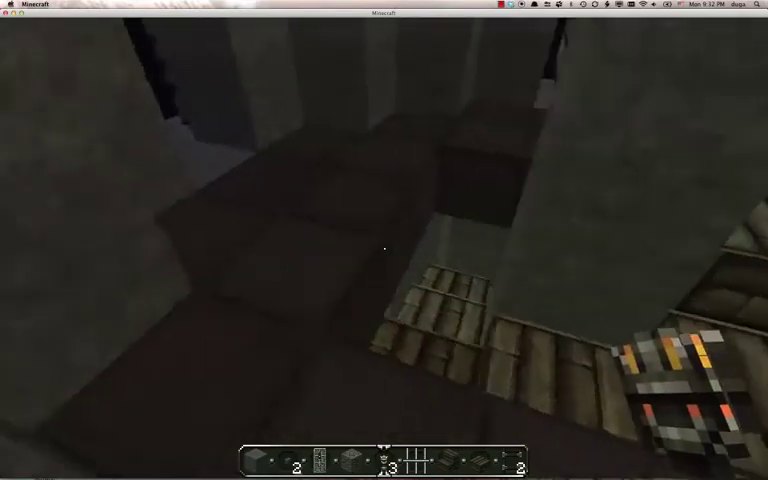
mouse_move(384, 245)
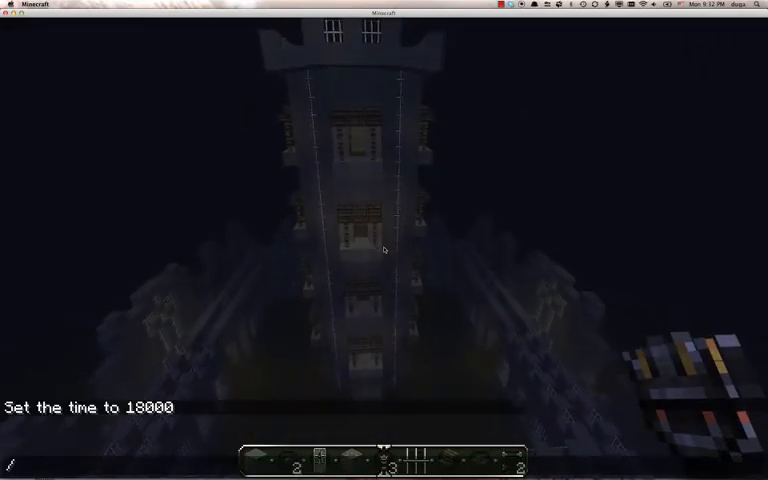
Enter /time set 1000 in chat to bring back daylight over the keep.
text(/t)
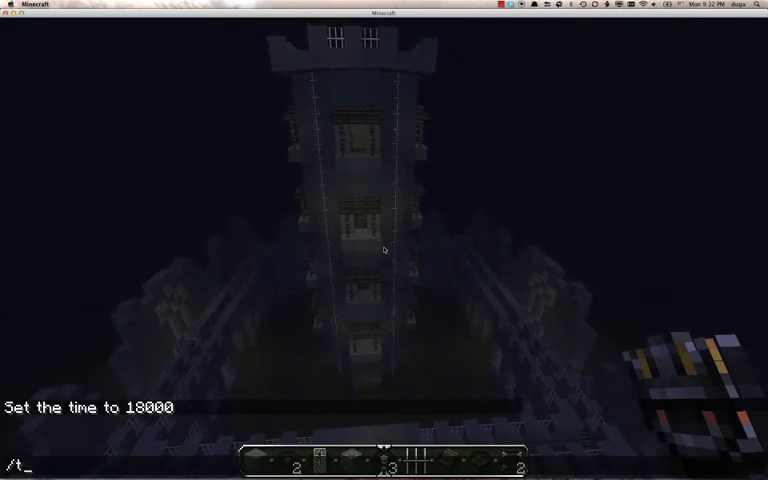
text(ime 1000)
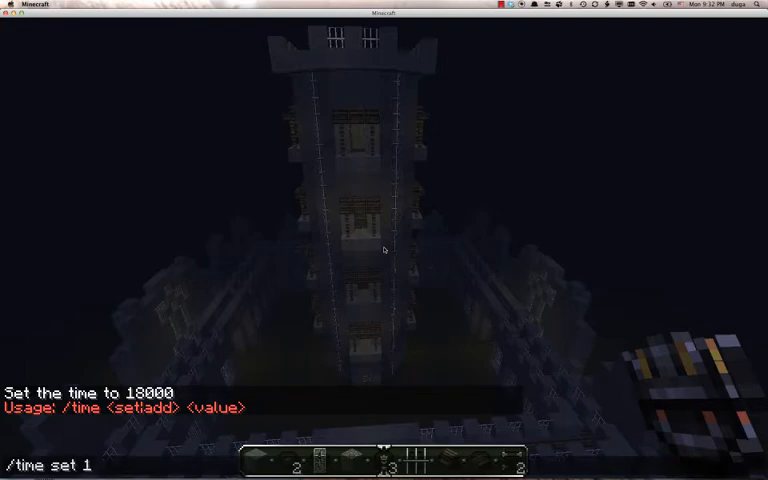
text(/time set 1000)
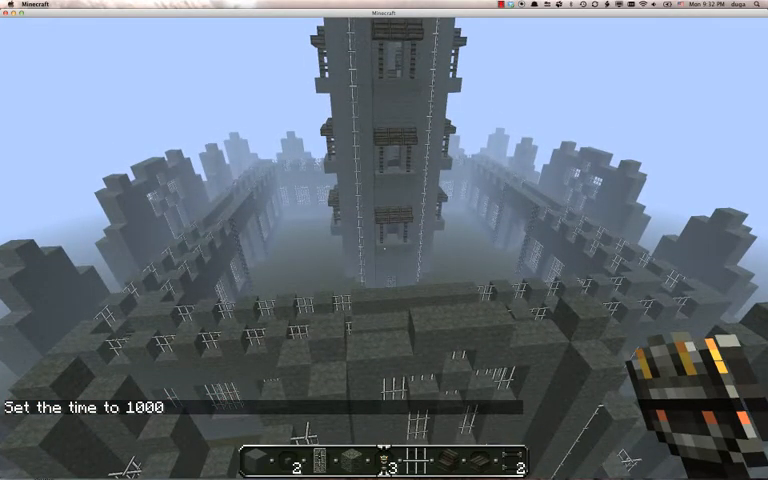
mouse_move(384, 240)
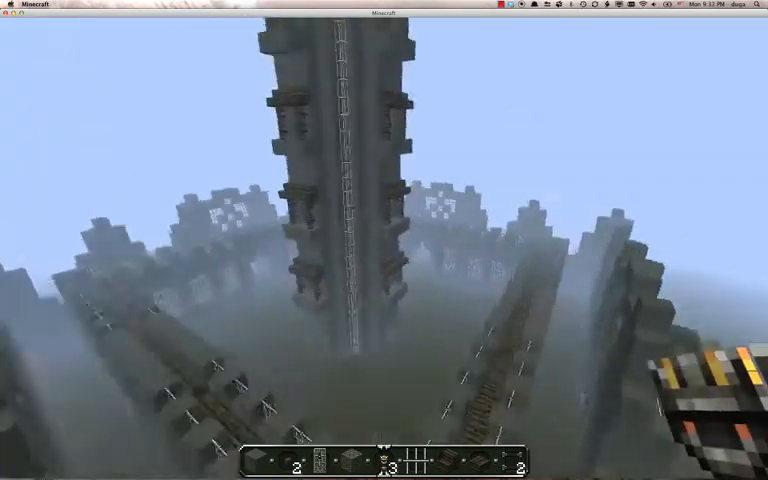
mouse_move(384, 240)
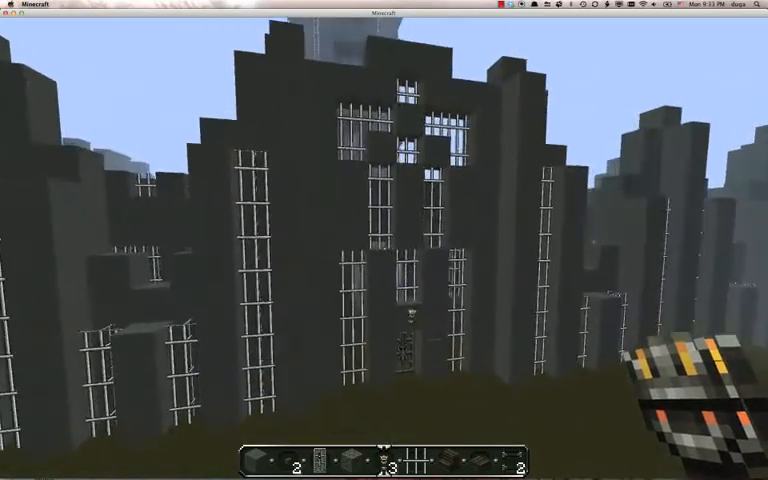
mouse_move(384, 240)
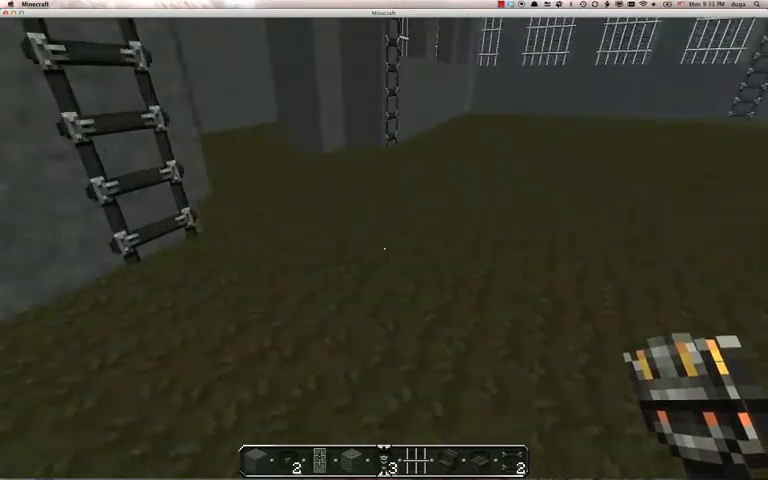
mouse_move(384, 240)
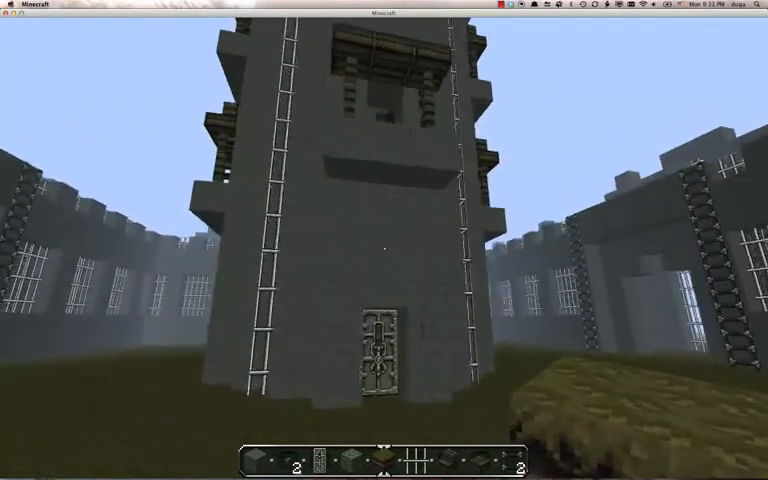
mouse_move(384, 240)
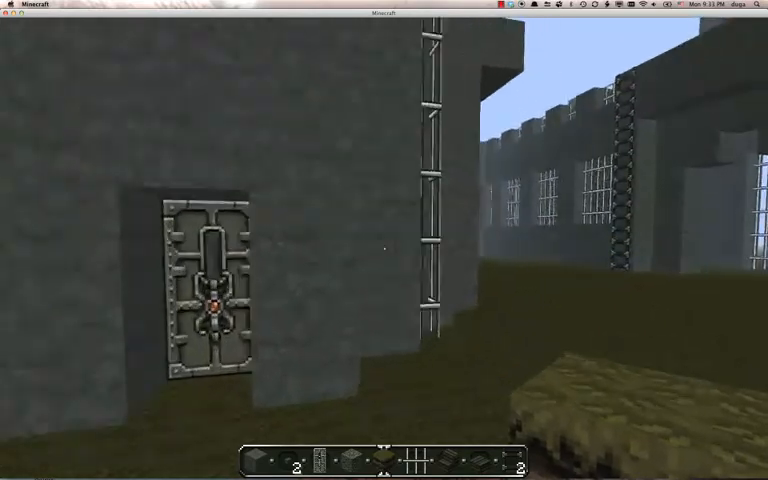
mouse_move(384, 240)
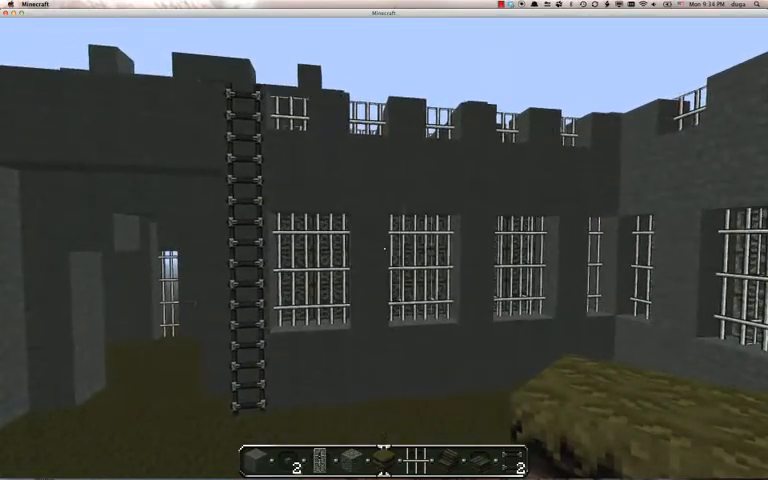
mouse_move(384, 240)
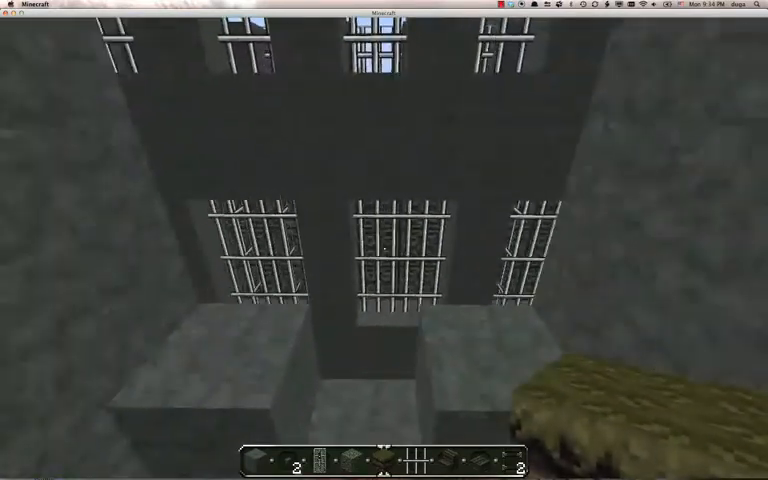
mouse_move(384, 240)
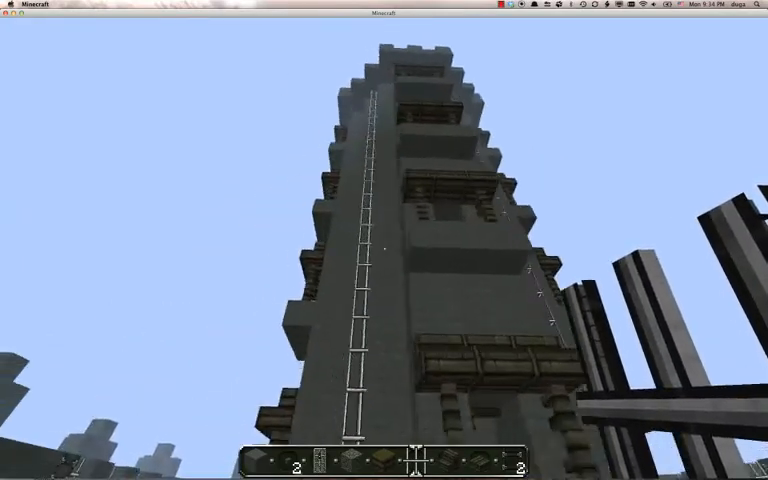
mouse_move(384, 240)
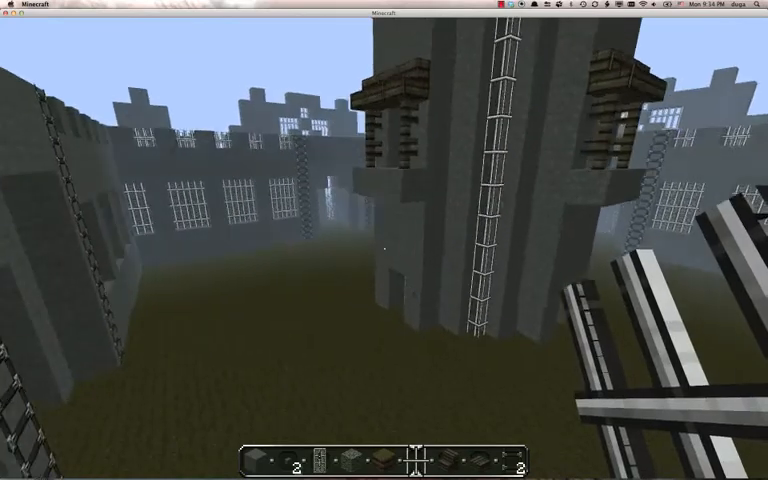
mouse_move(384, 240)
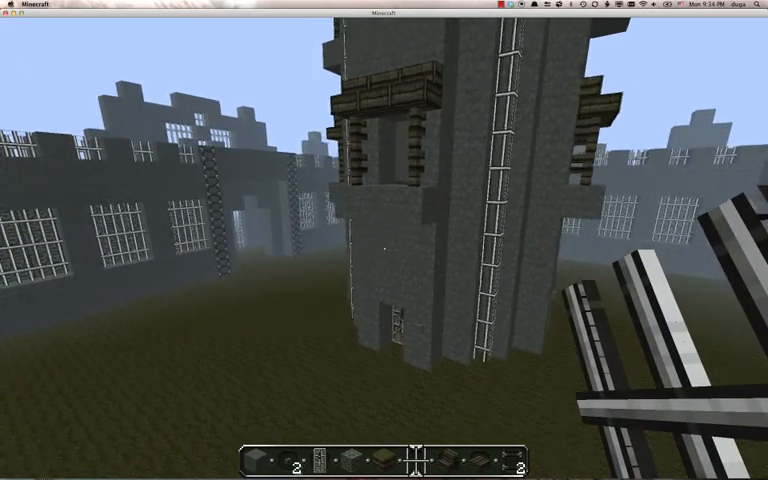
mouse_move(384, 240)
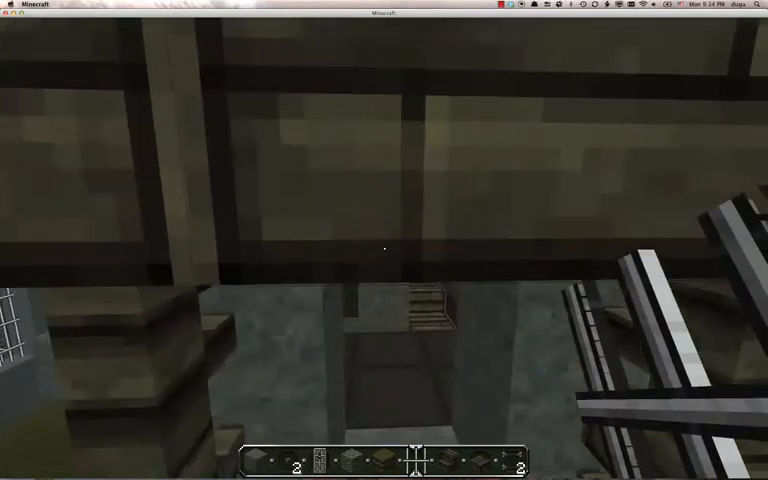
mouse_move(384, 240)
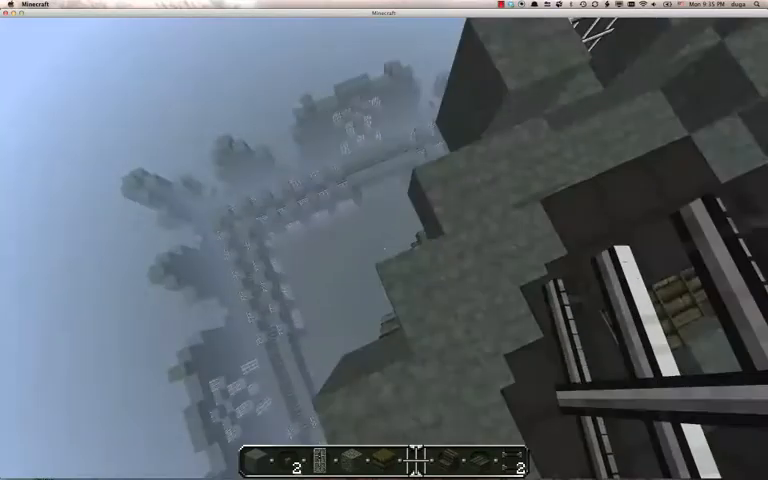
mouse_move(384, 240)
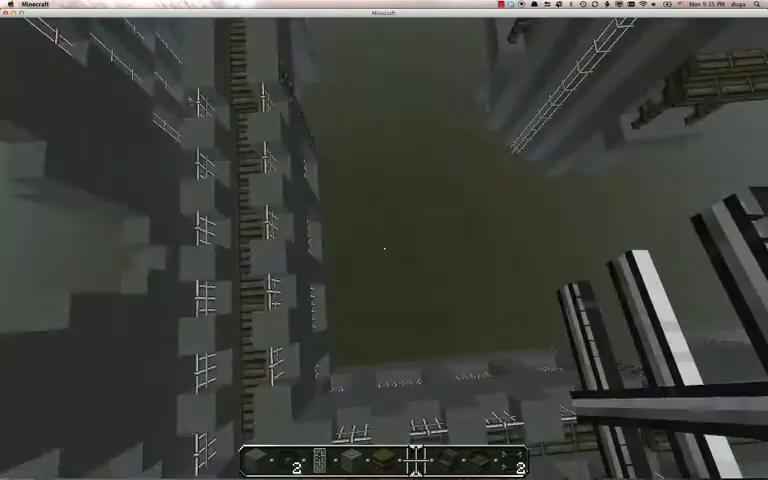
mouse_move(384, 245)
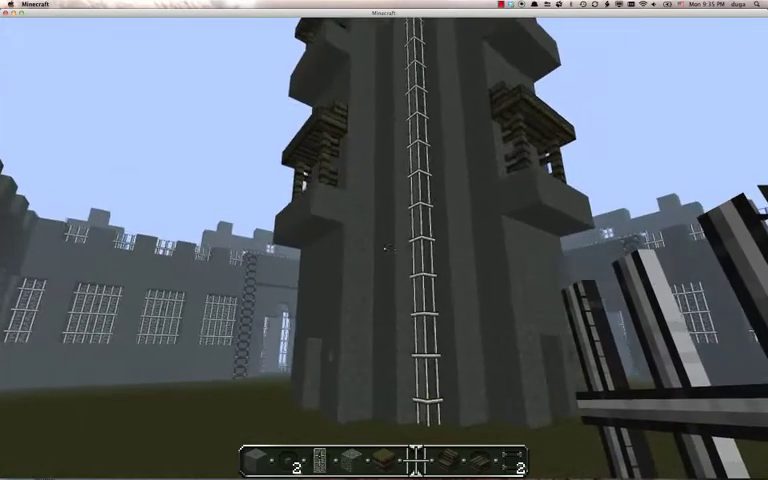
mouse_move(384, 240)
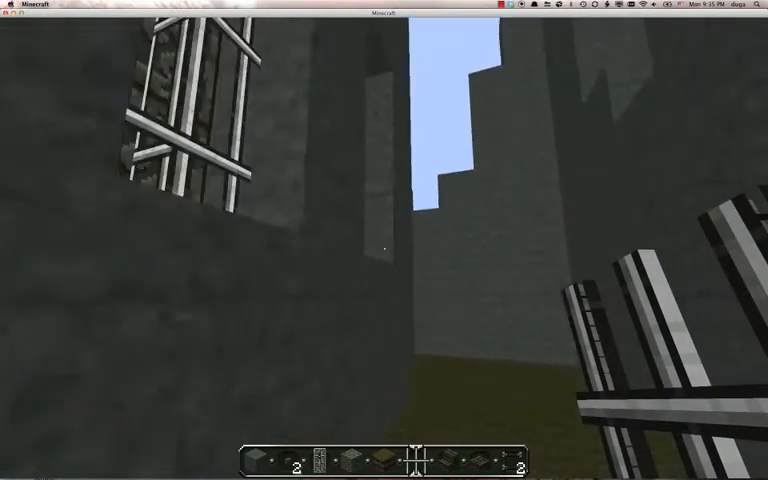
mouse_move(384, 240)
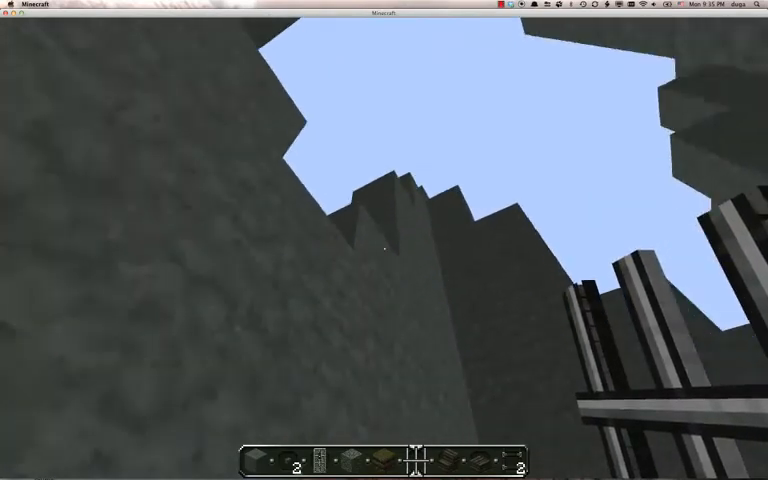
mouse_move(384, 240)
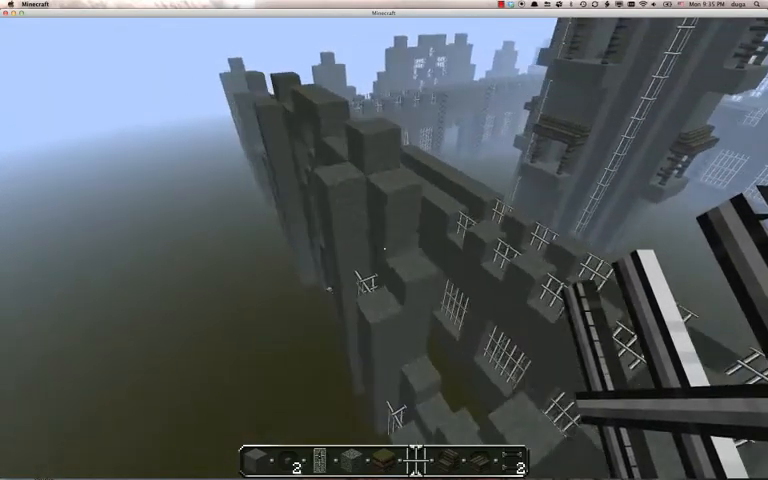
mouse_move(384, 240)
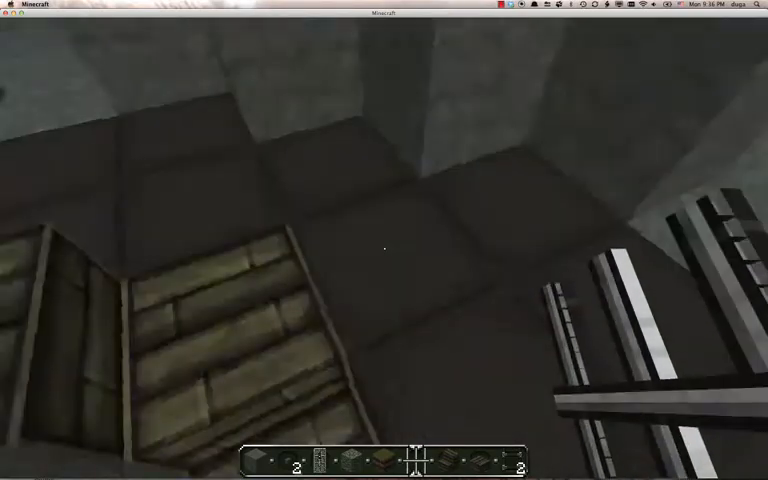
mouse_move(384, 248)
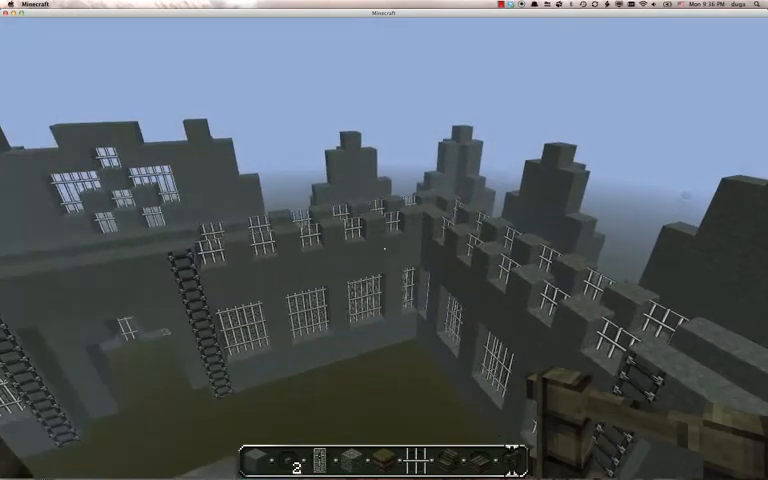
mouse_move(384, 250)
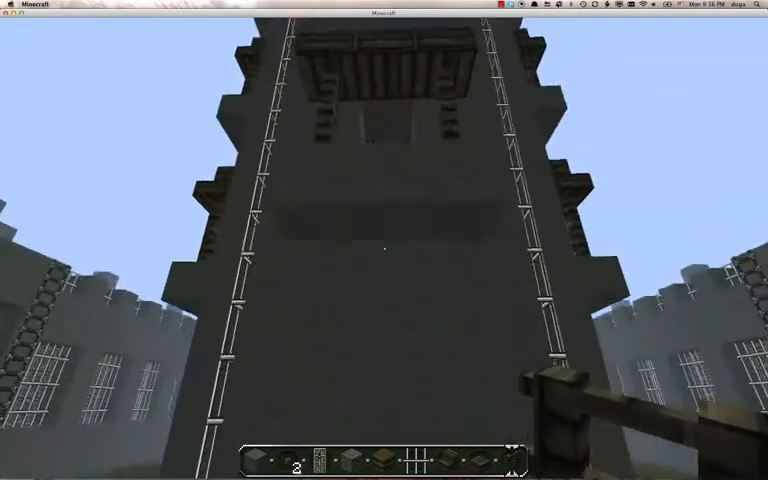
mouse_move(384, 240)
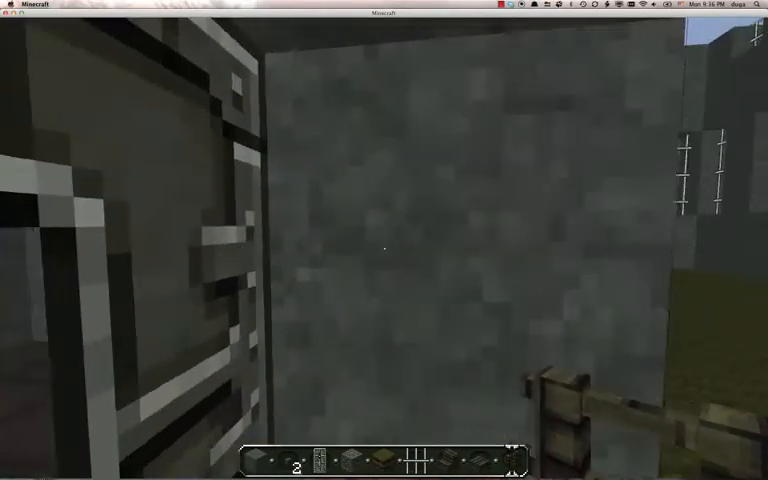
mouse_move(384, 240)
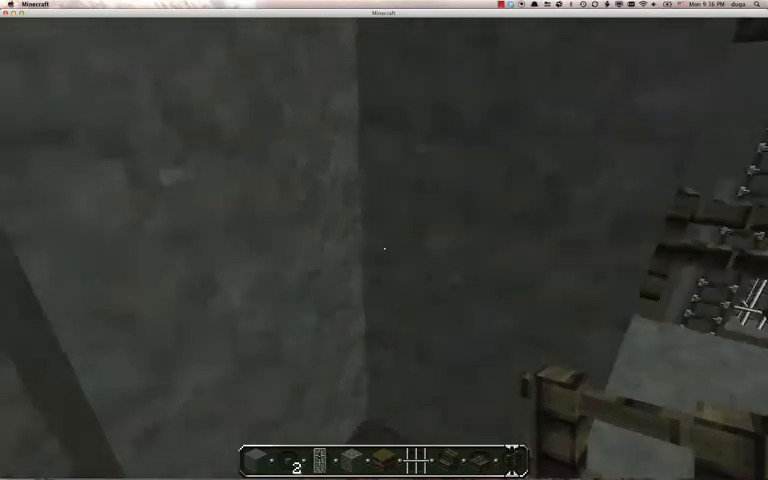
mouse_move(384, 245)
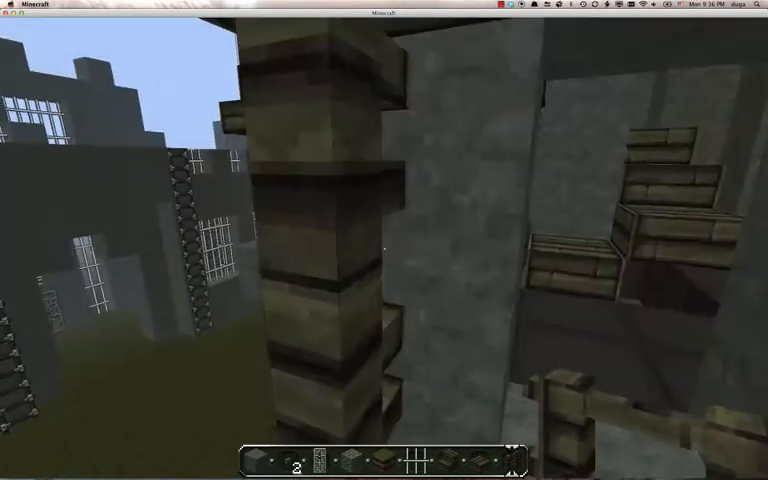
mouse_move(384, 240)
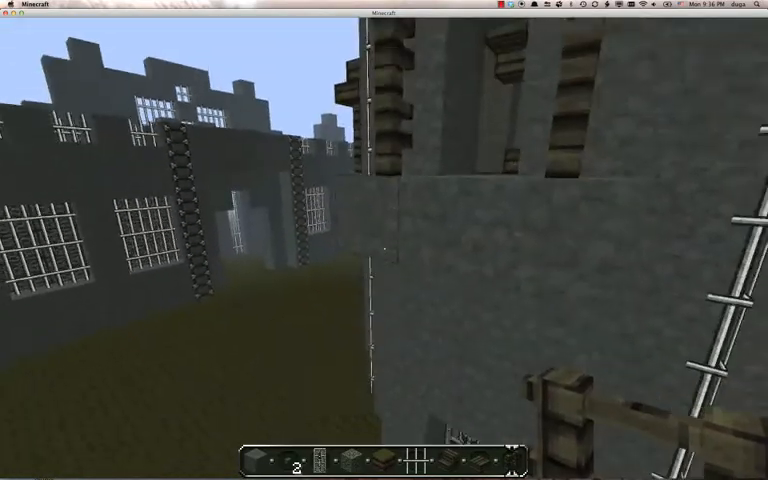
mouse_move(384, 240)
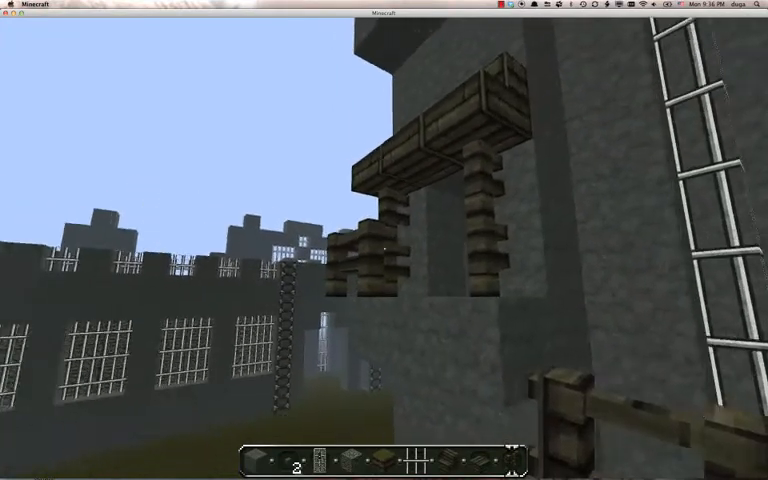
mouse_move(384, 240)
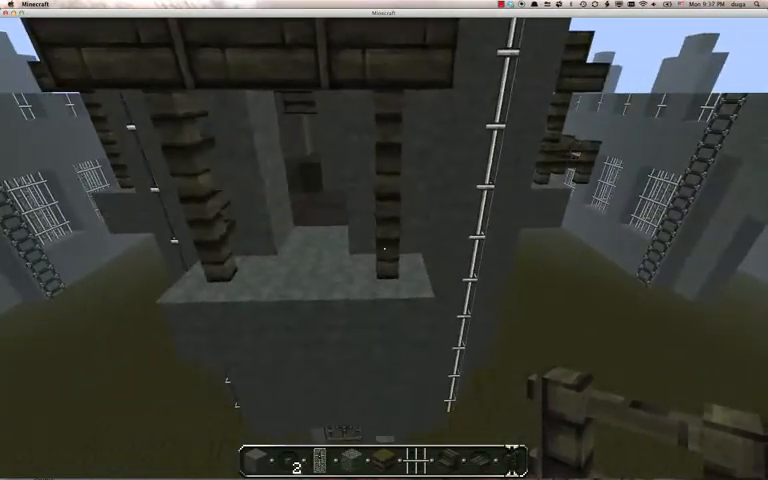
mouse_move(384, 240)
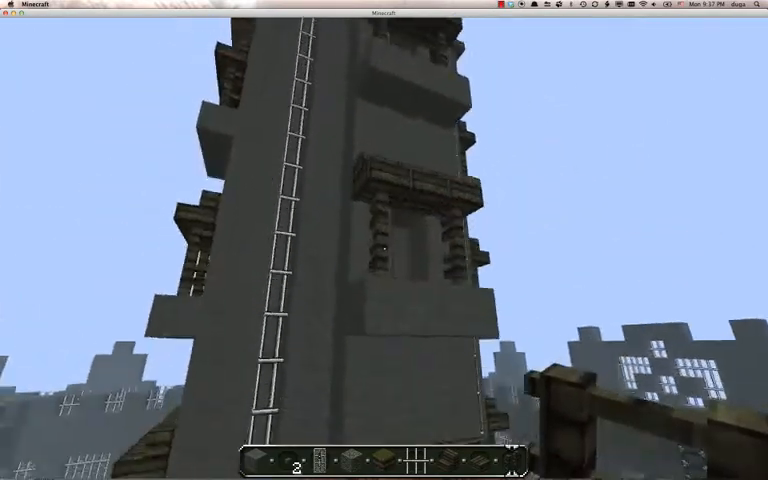
mouse_move(384, 240)
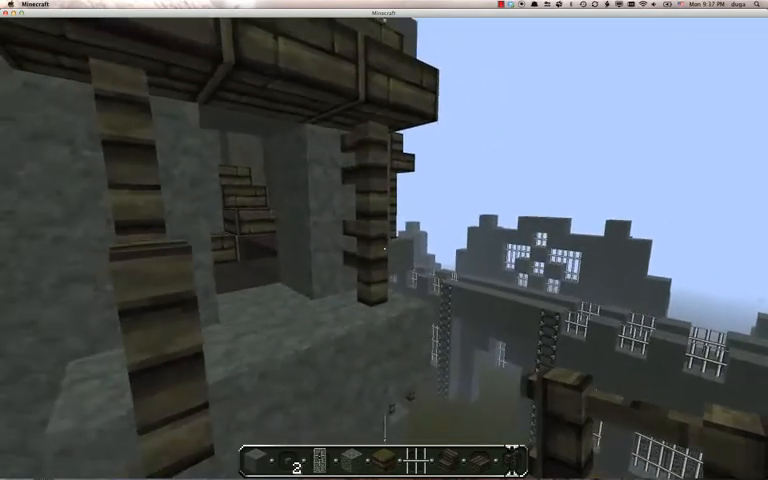
mouse_move(384, 240)
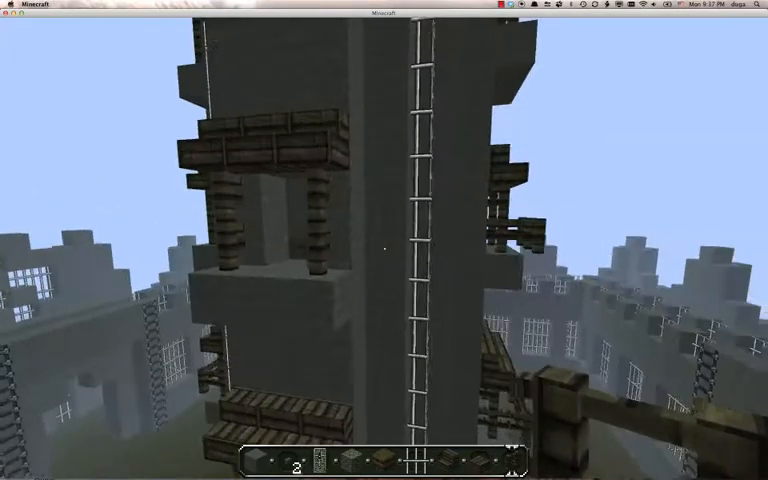
mouse_move(384, 240)
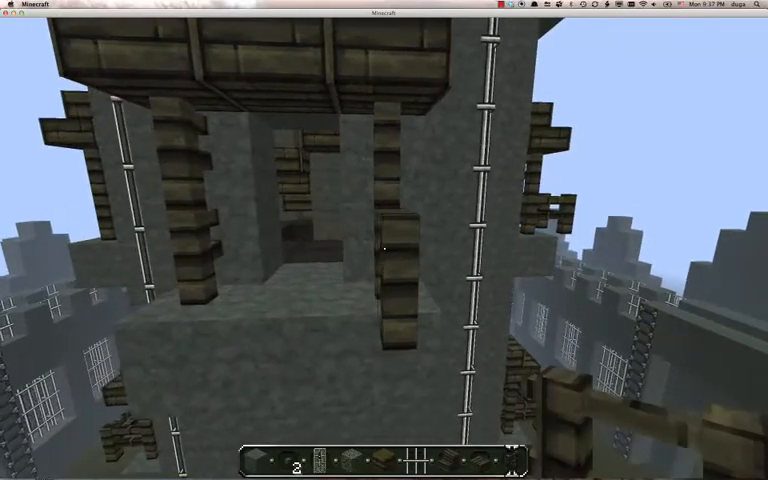
mouse_move(384, 240)
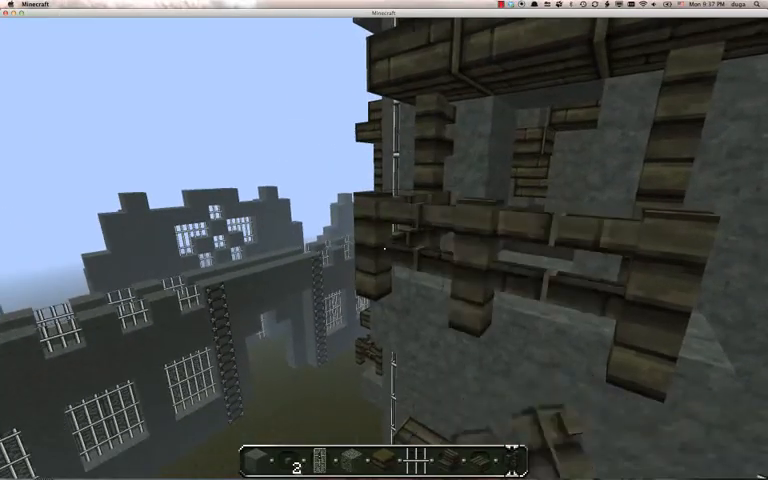
mouse_move(384, 240)
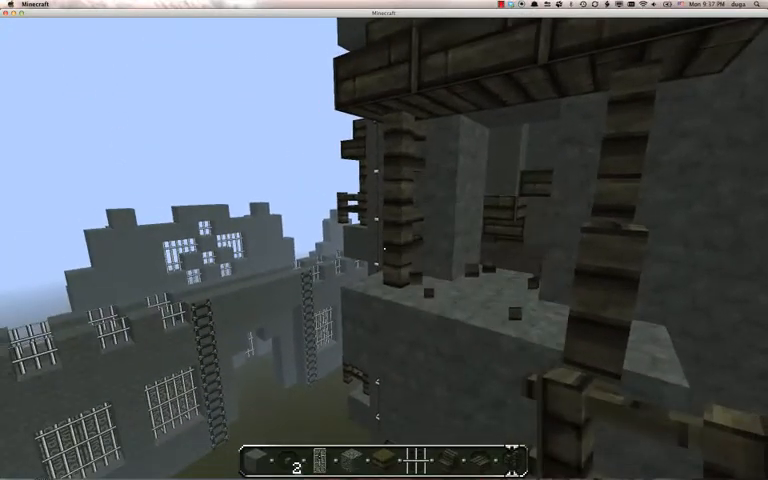
mouse_move(384, 240)
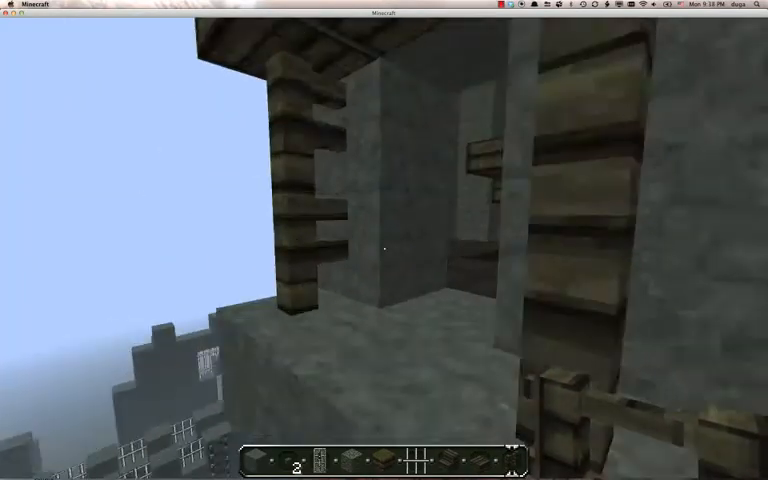
mouse_move(384, 240)
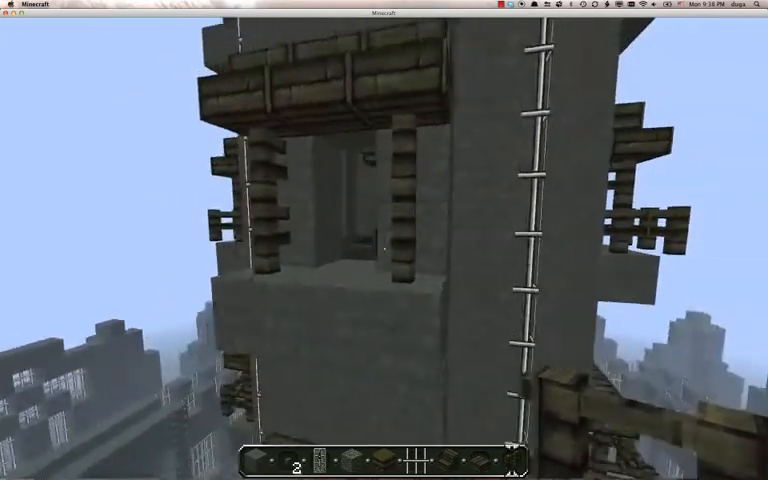
mouse_move(384, 240)
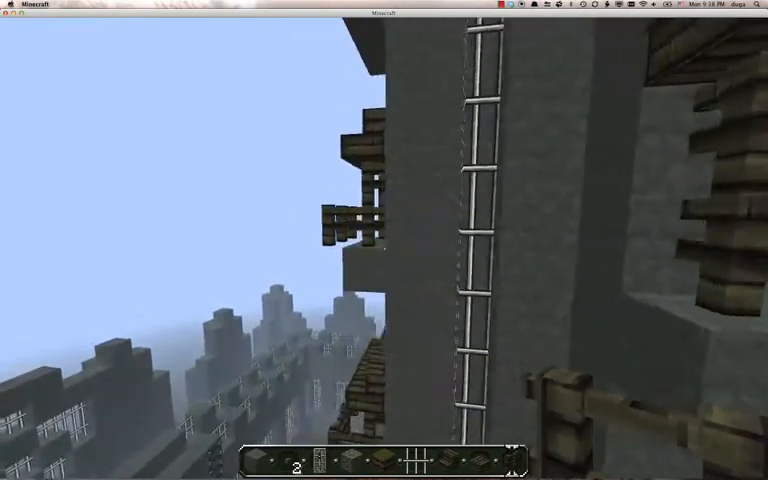
mouse_move(384, 240)
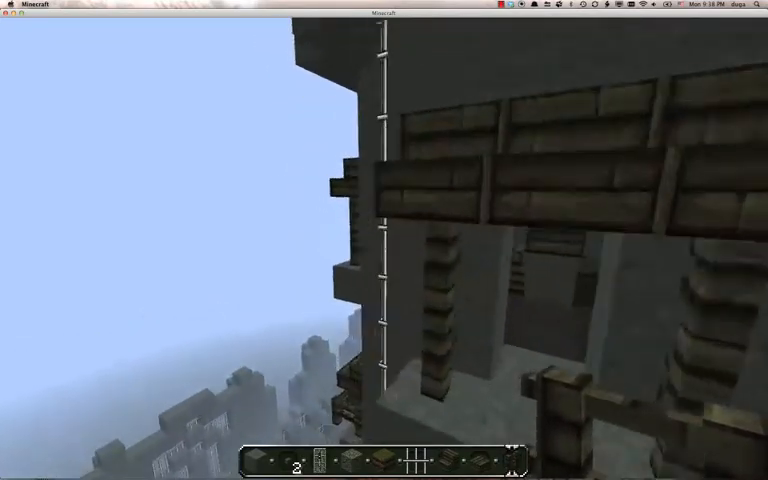
mouse_move(384, 240)
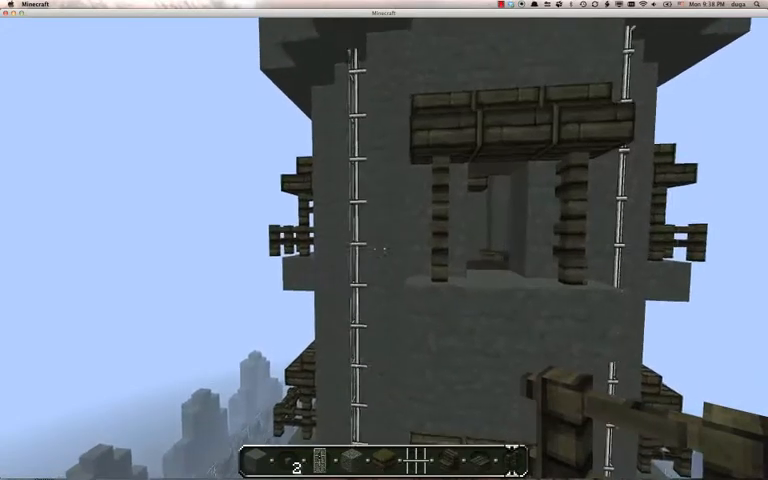
mouse_move(384, 240)
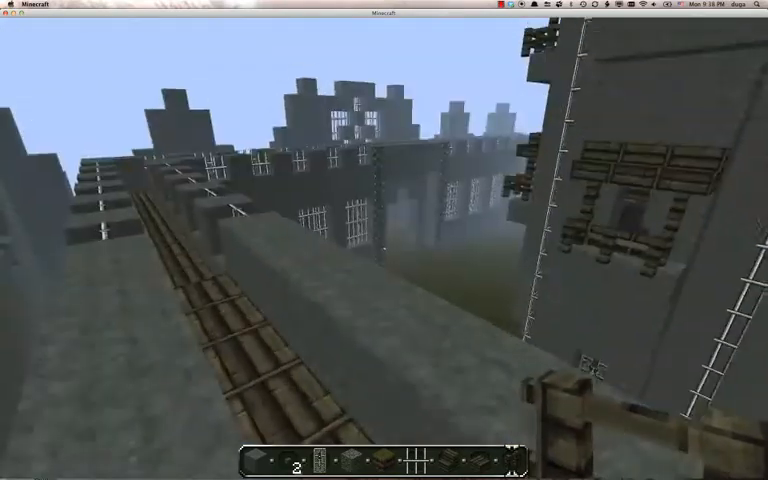
mouse_move(384, 240)
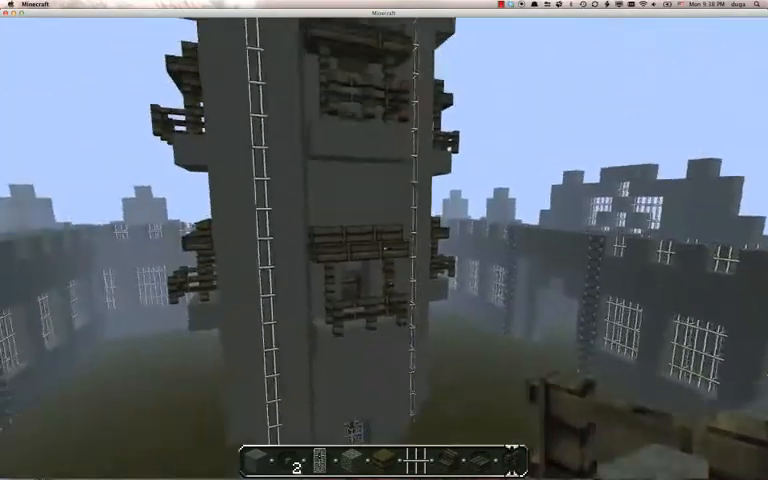
mouse_move(384, 240)
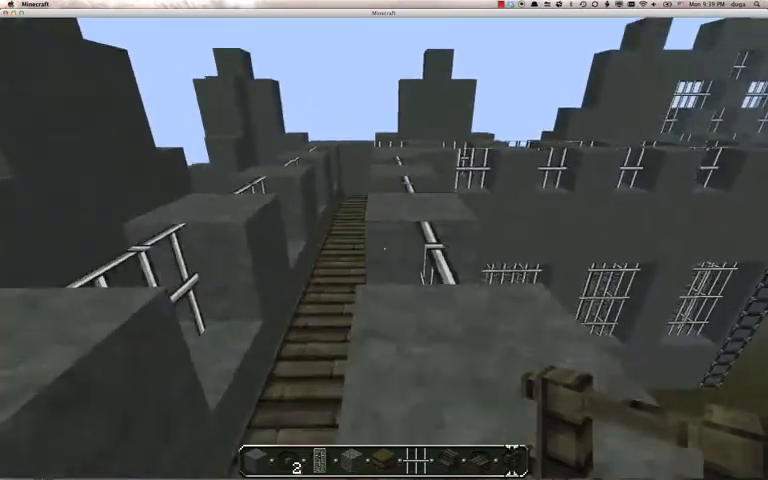
mouse_move(384, 240)
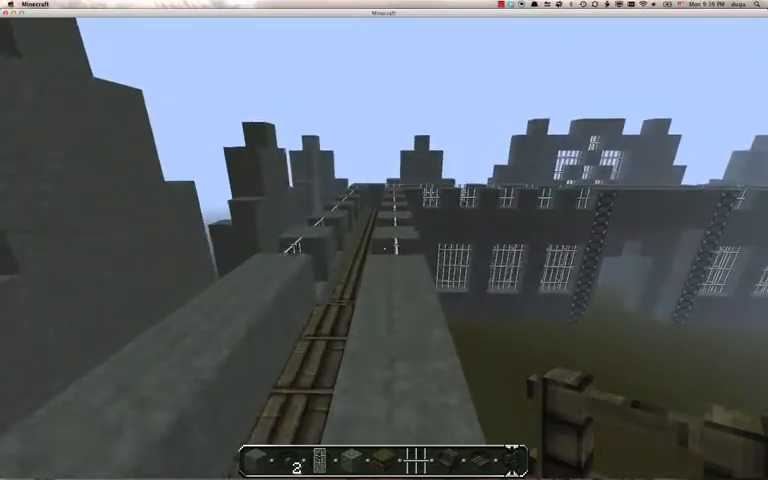
mouse_move(384, 240)
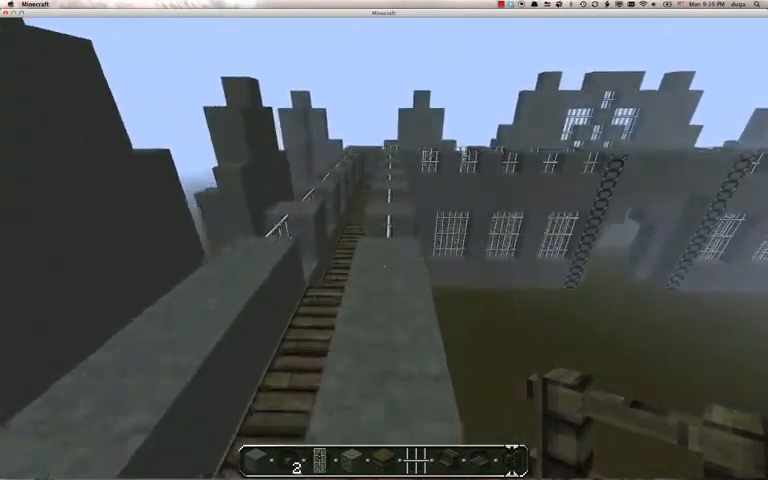
mouse_move(400, 240)
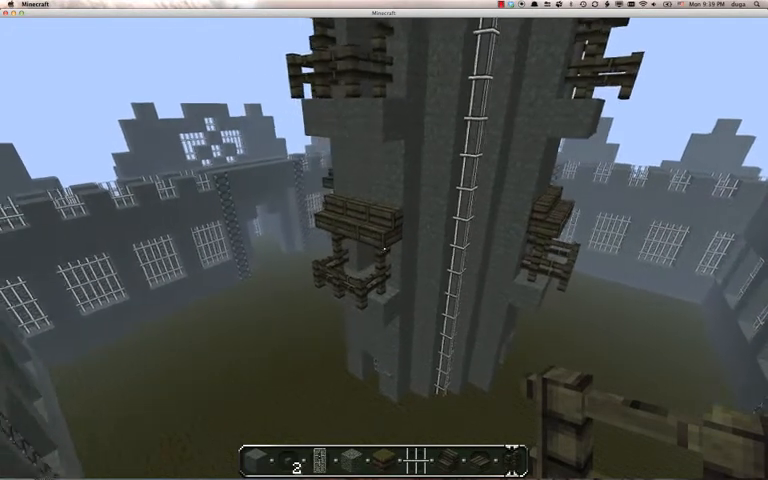
mouse_move(384, 240)
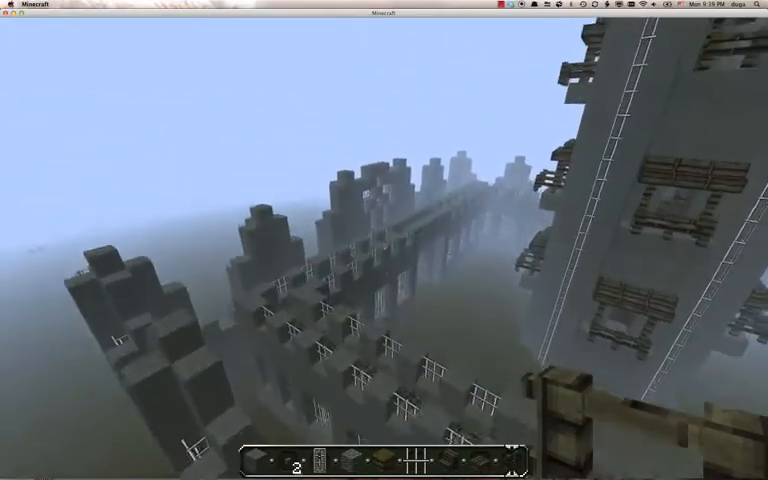
mouse_move(384, 240)
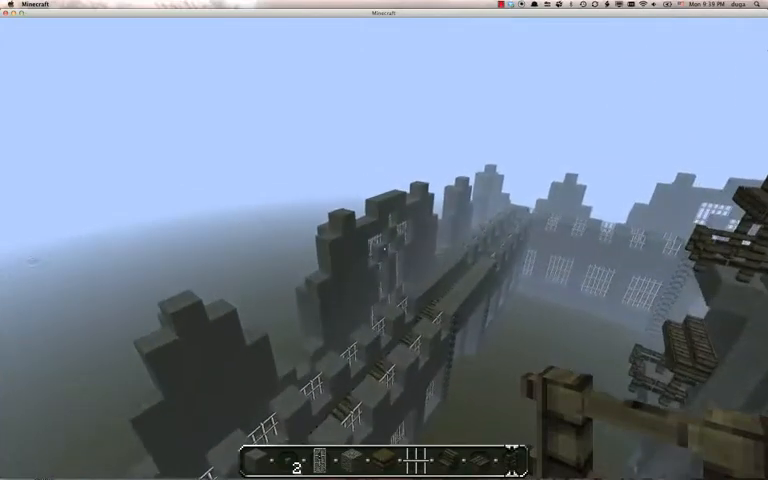
mouse_move(384, 240)
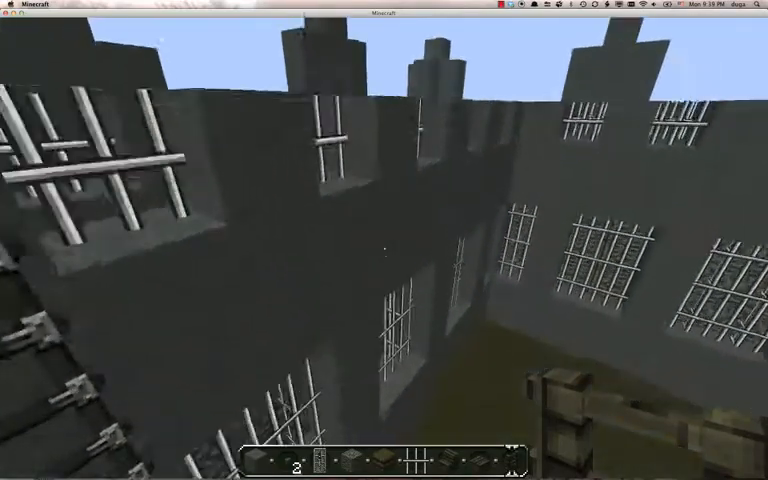
mouse_move(384, 240)
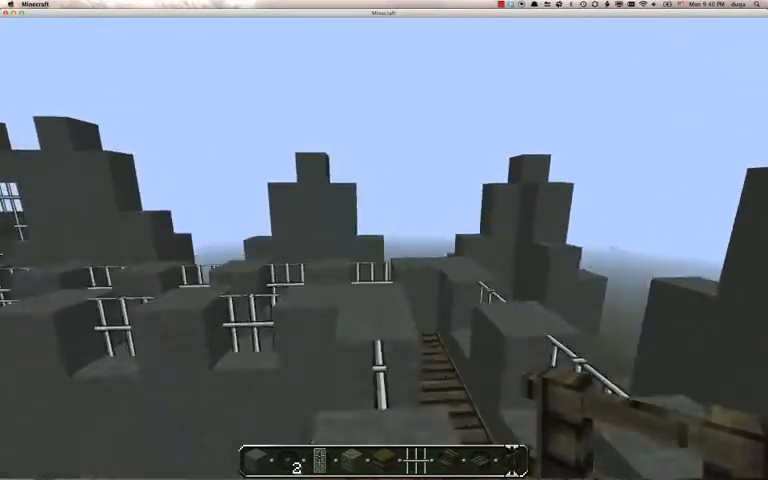
mouse_move(384, 240)
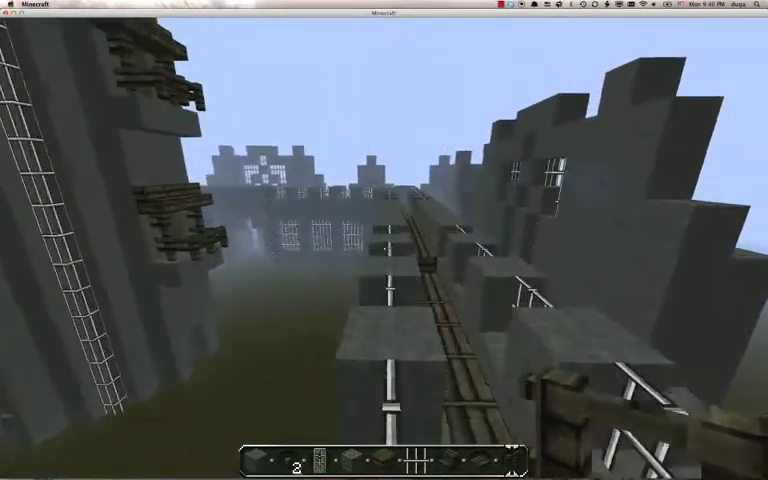
mouse_move(384, 240)
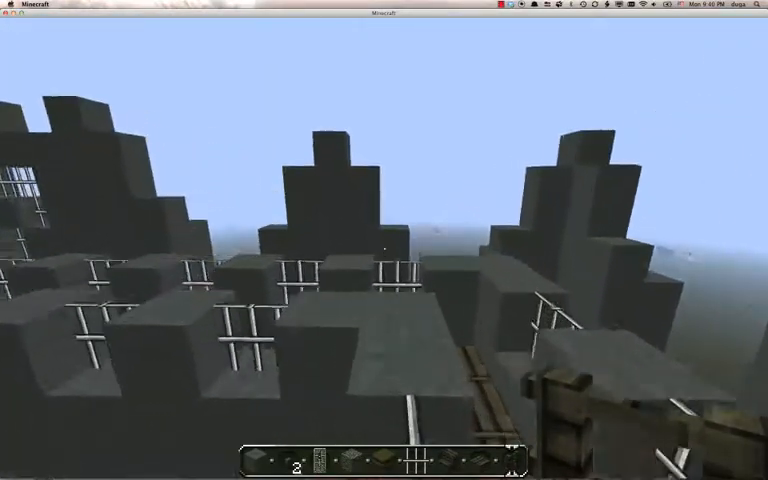
mouse_move(384, 249)
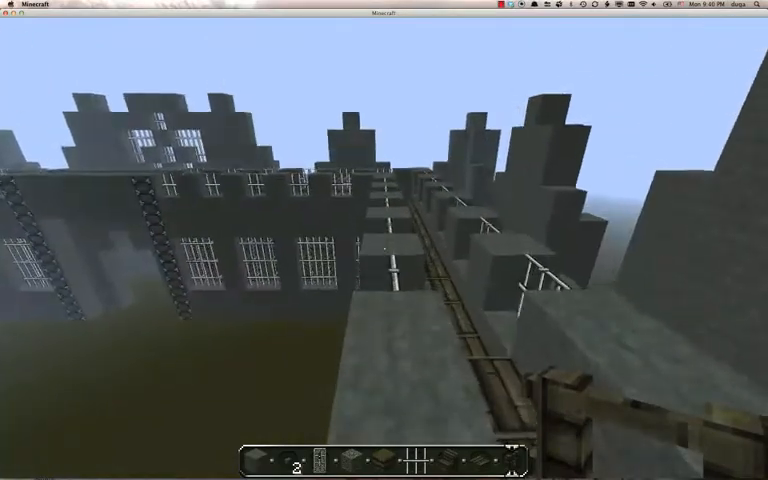
mouse_move(384, 240)
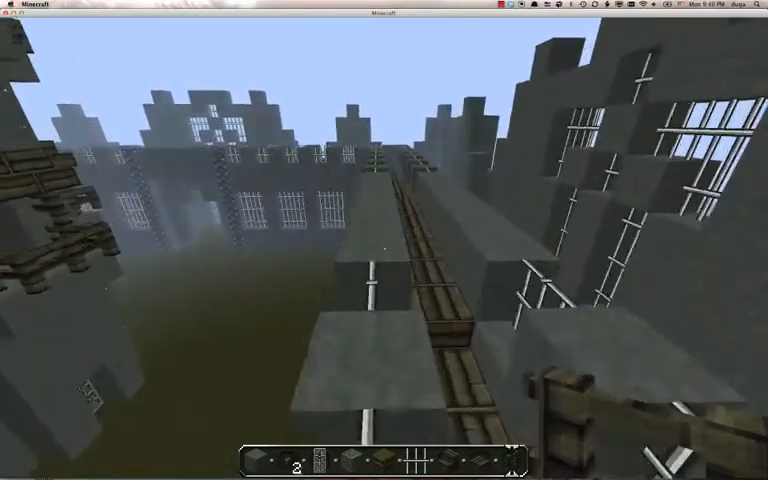
mouse_move(384, 240)
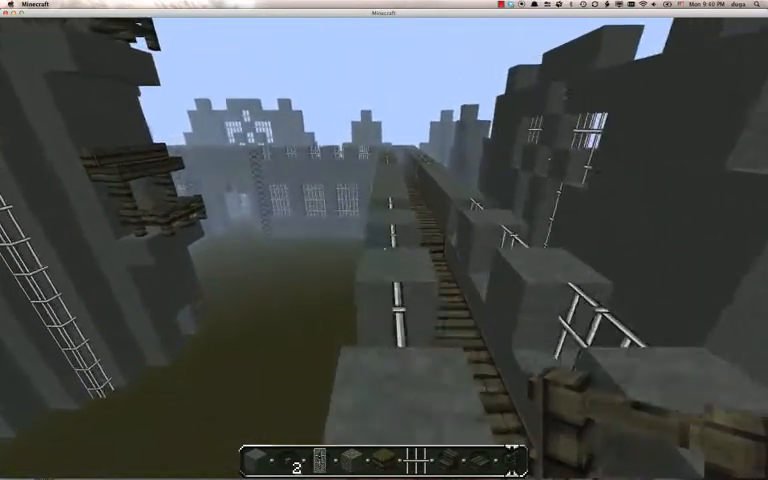
mouse_move(384, 240)
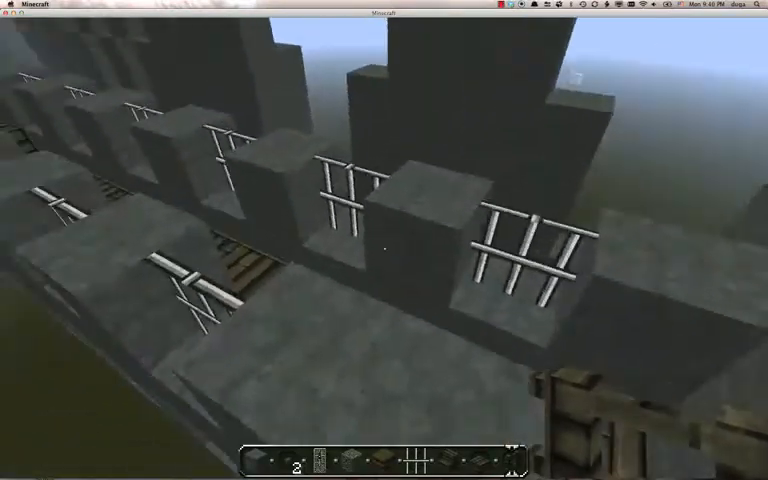
mouse_move(384, 240)
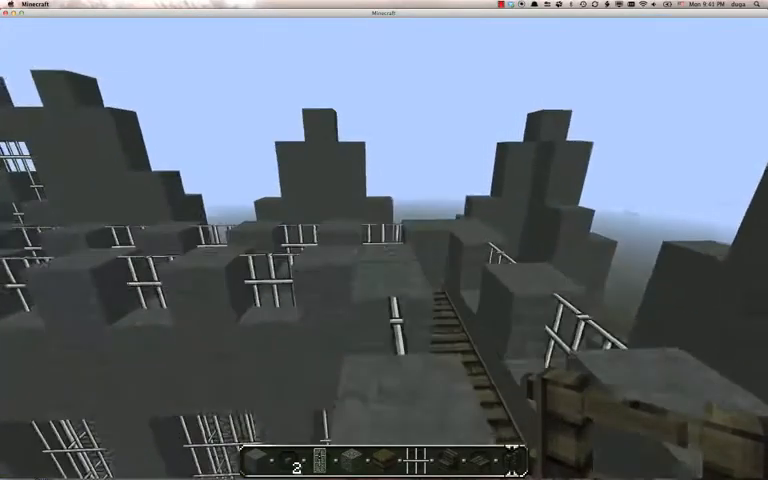
mouse_move(384, 240)
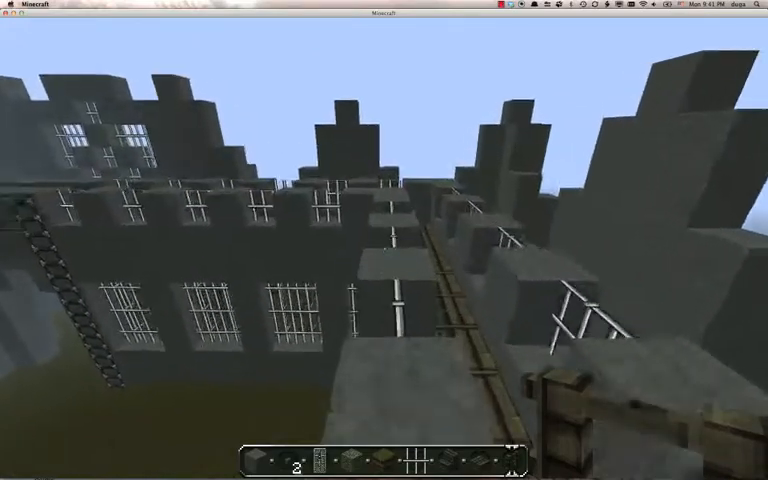
mouse_move(384, 240)
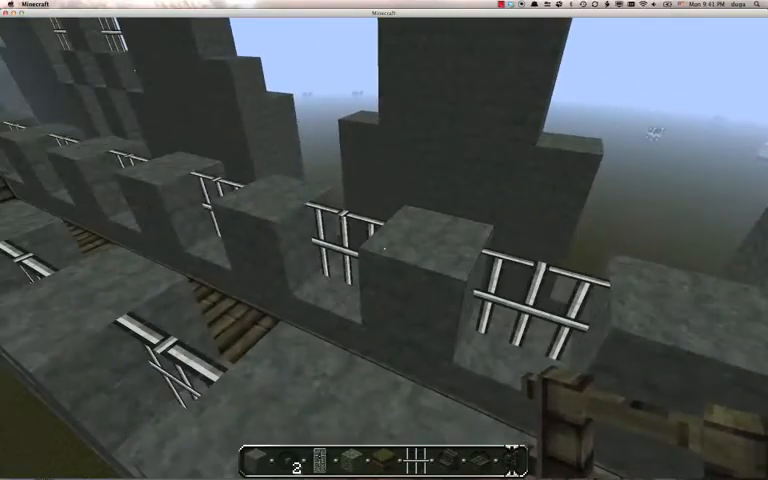
mouse_move(384, 240)
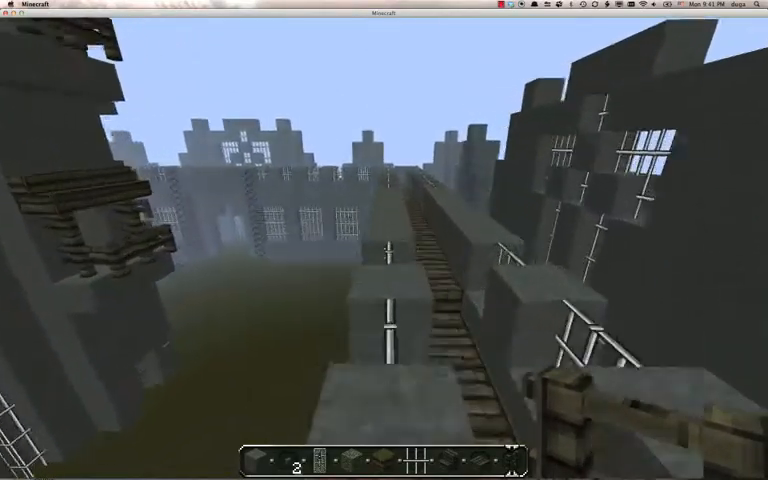
mouse_move(384, 240)
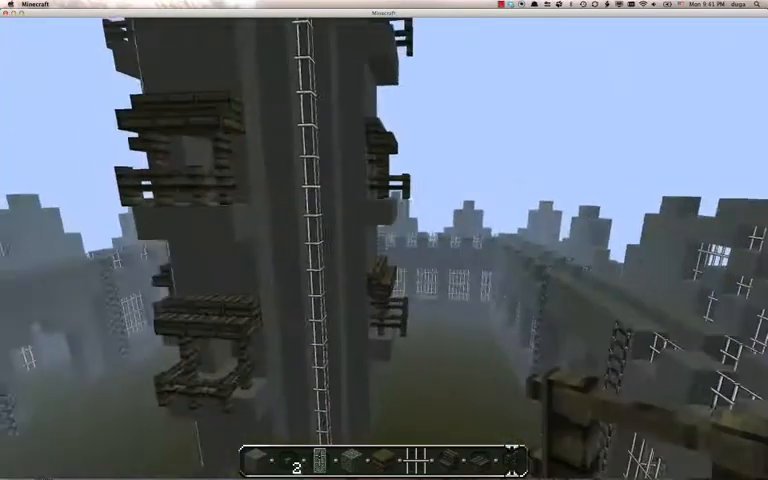
mouse_move(384, 240)
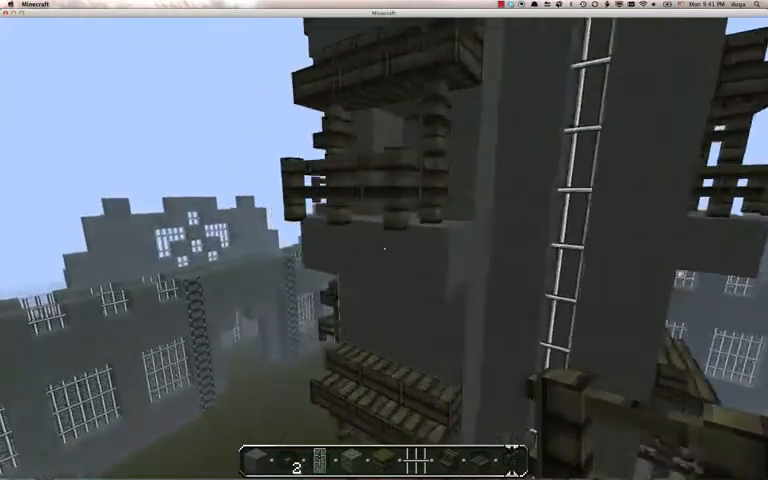
mouse_move(384, 240)
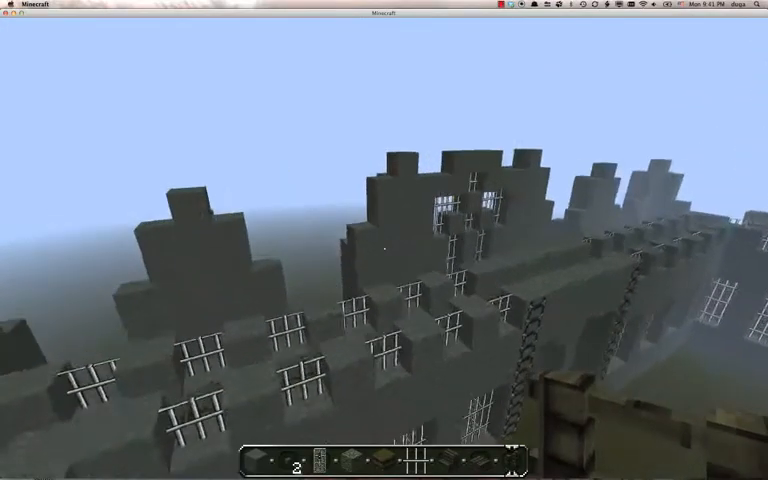
mouse_move(384, 240)
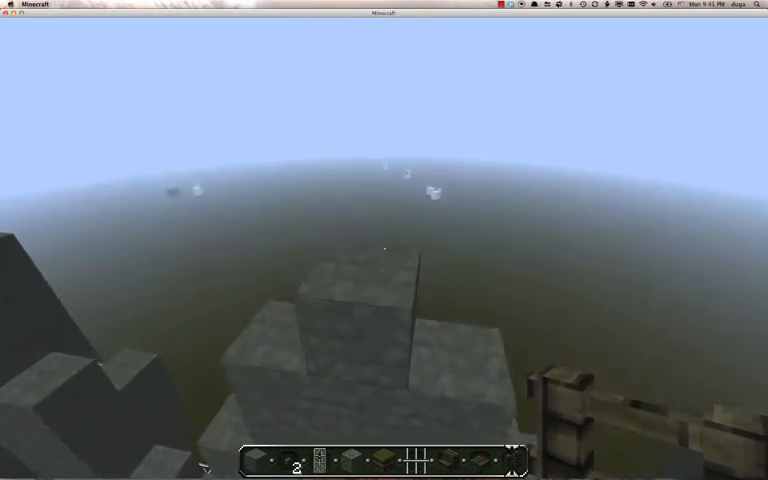
mouse_move(384, 250)
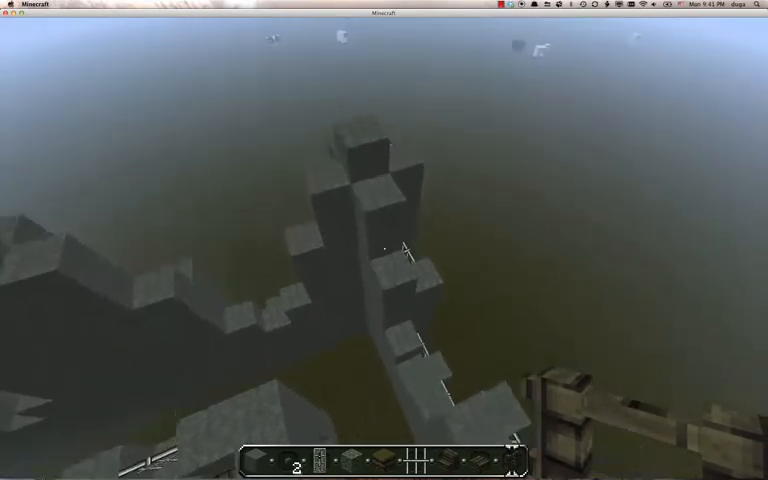